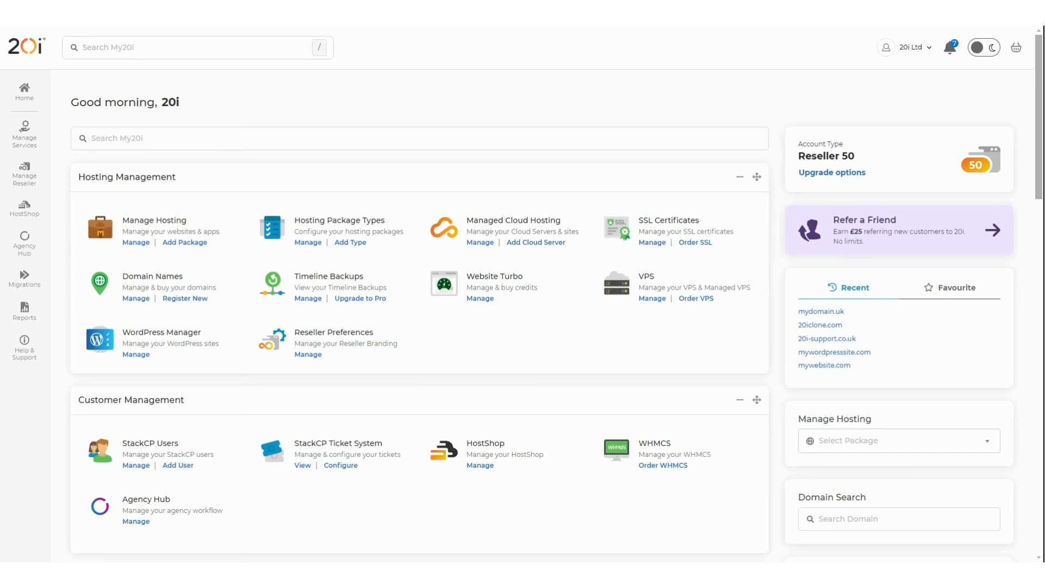
mouse_move(965, 255)
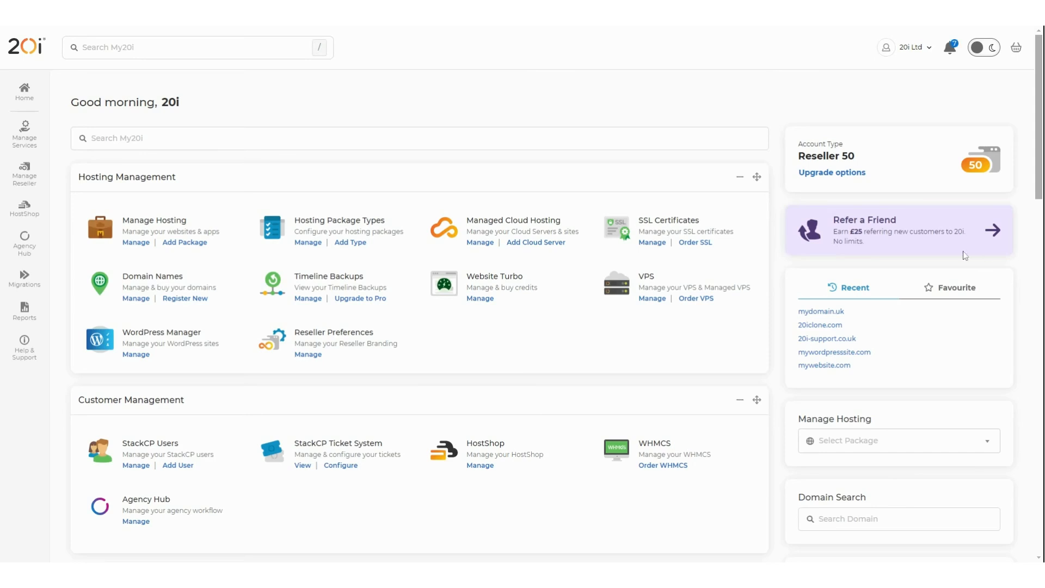
mouse_move(308, 242)
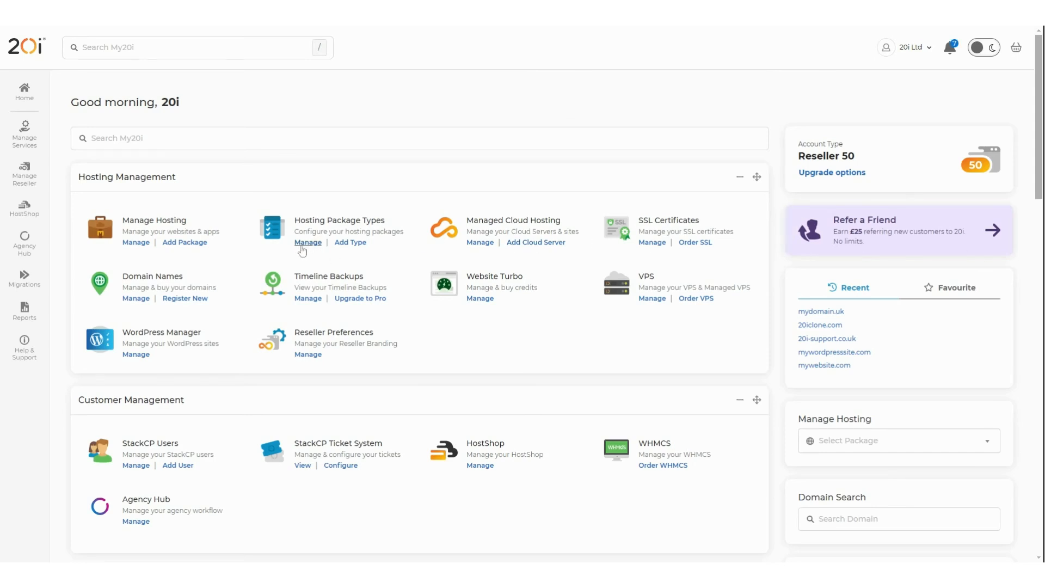
mouse_move(307, 251)
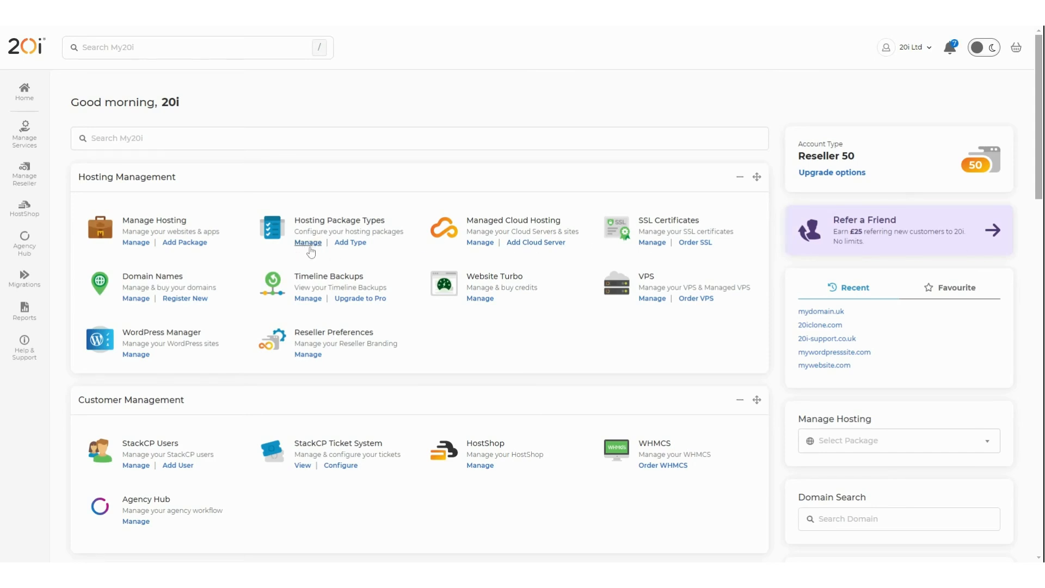
- Reach the Hosting Package Types page via Manage Services > Configure Package Types
left_click(24, 132)
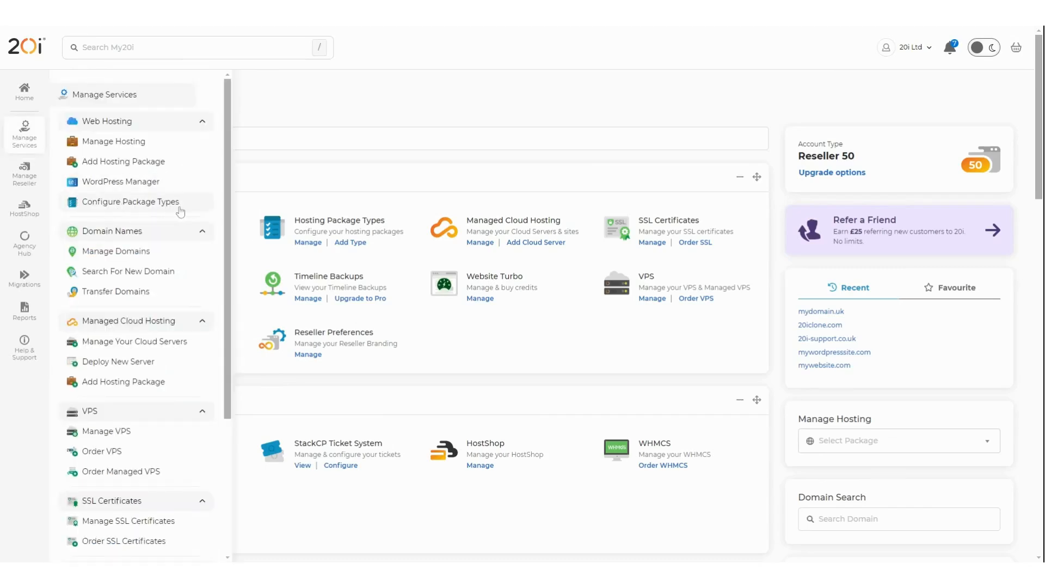
left_click(130, 201)
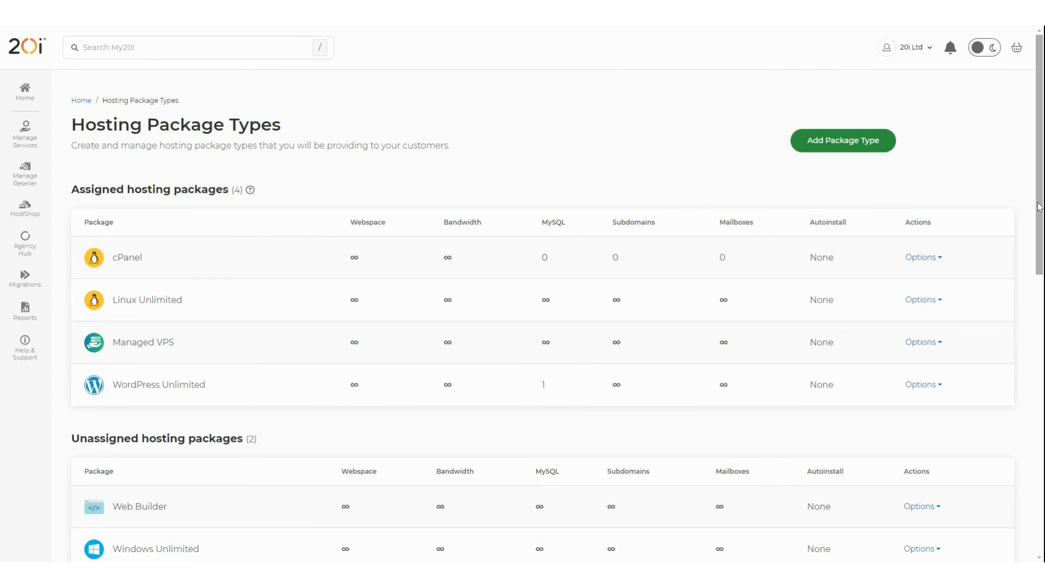
scroll("down", 3)
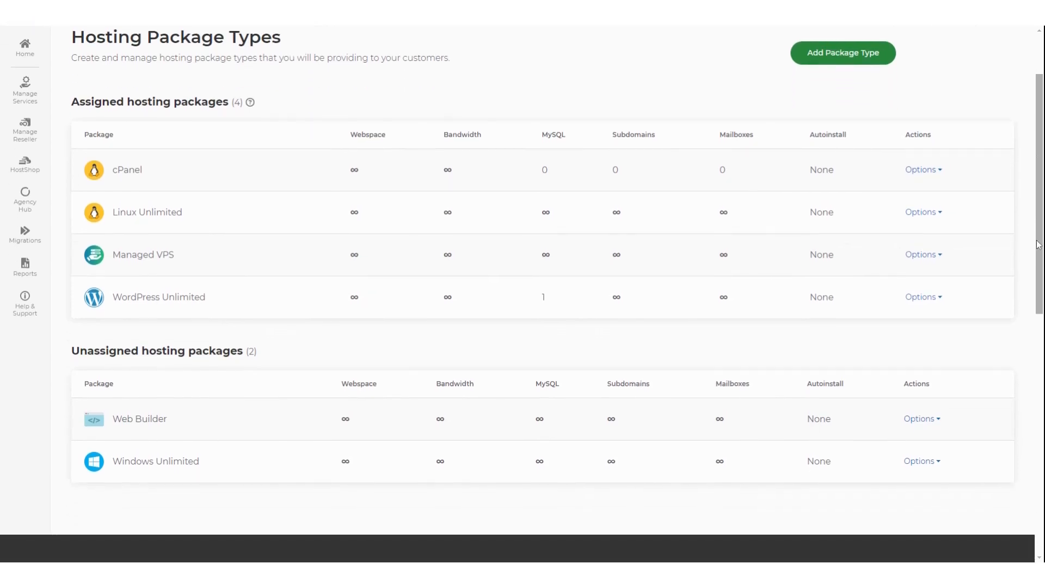
scroll("up", 3)
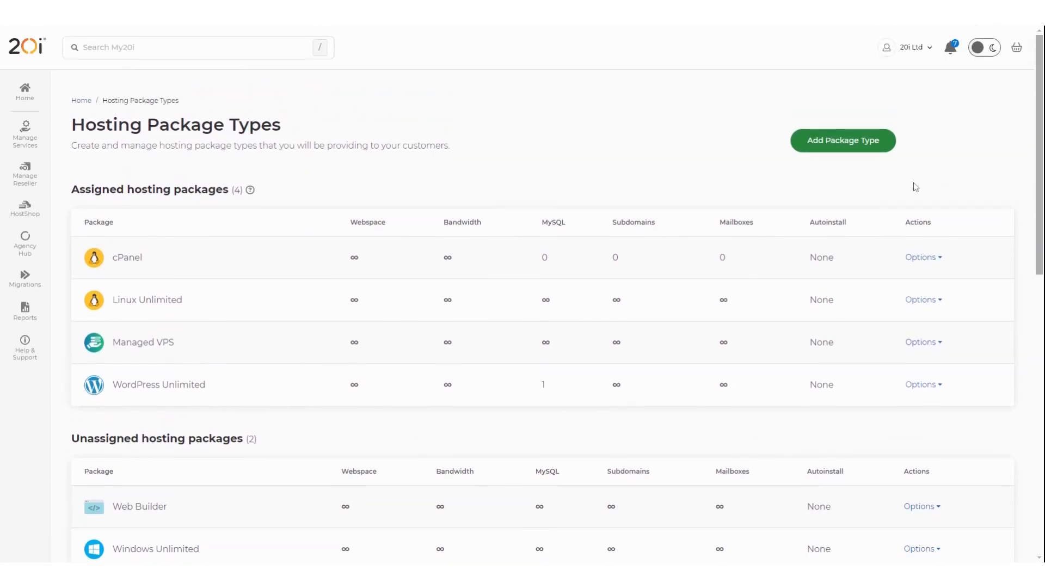
mouse_move(777, 186)
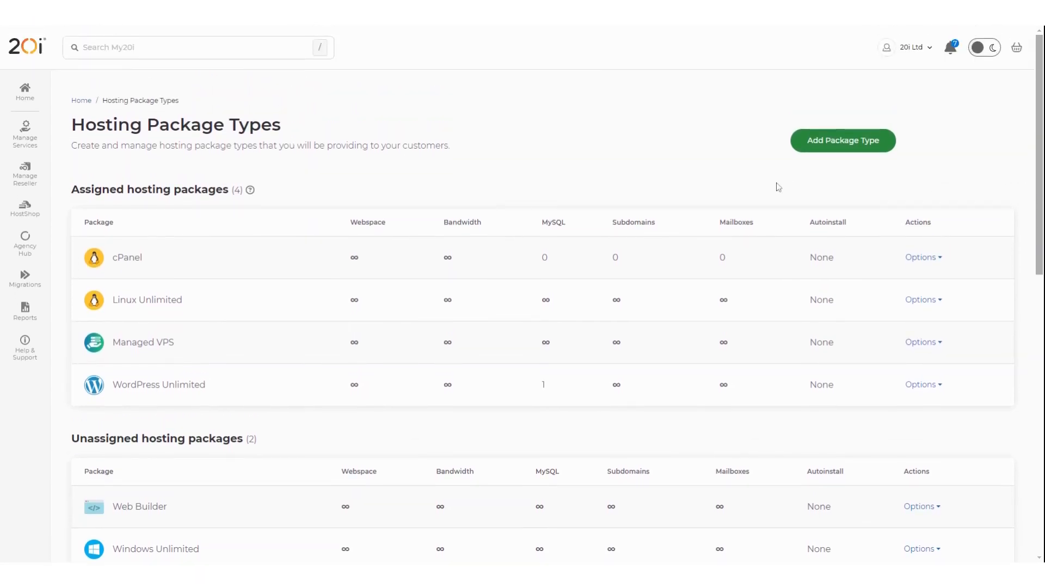
mouse_move(922, 159)
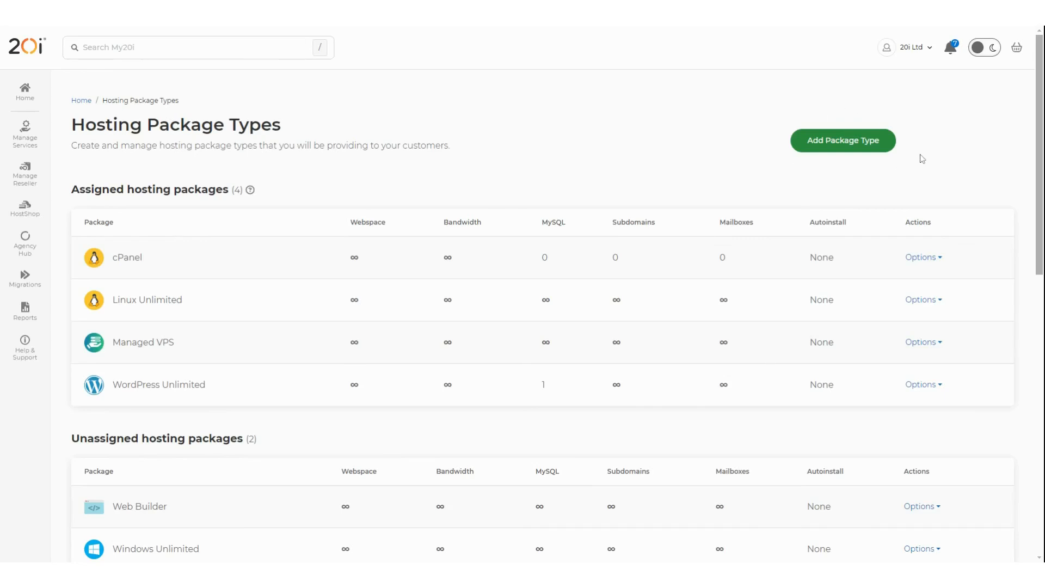
mouse_move(862, 145)
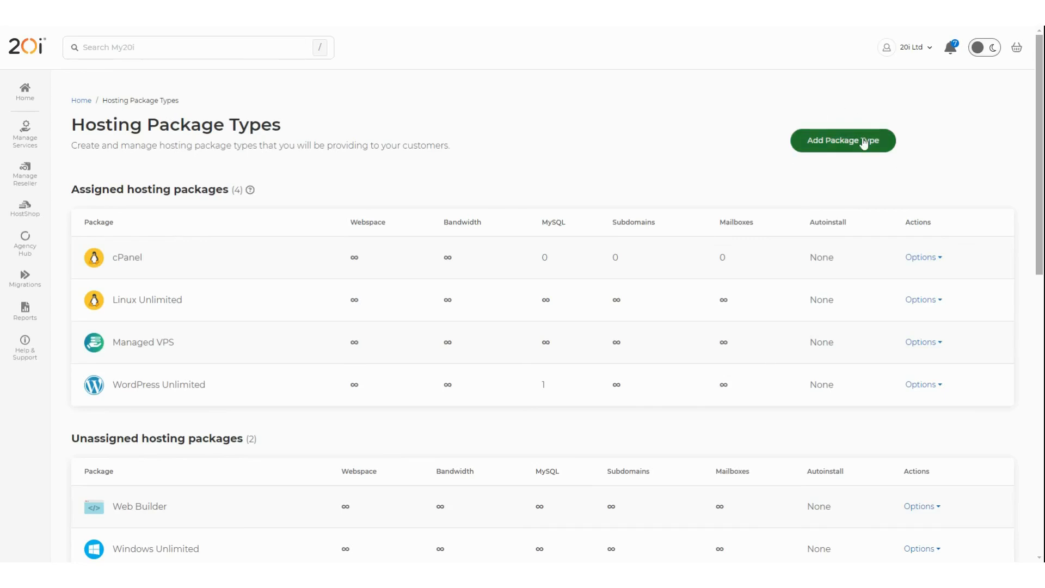
- Begin a new Linux package type named 'Tutorial' with MySQL Databases set to Unlimited
left_click(842, 141)
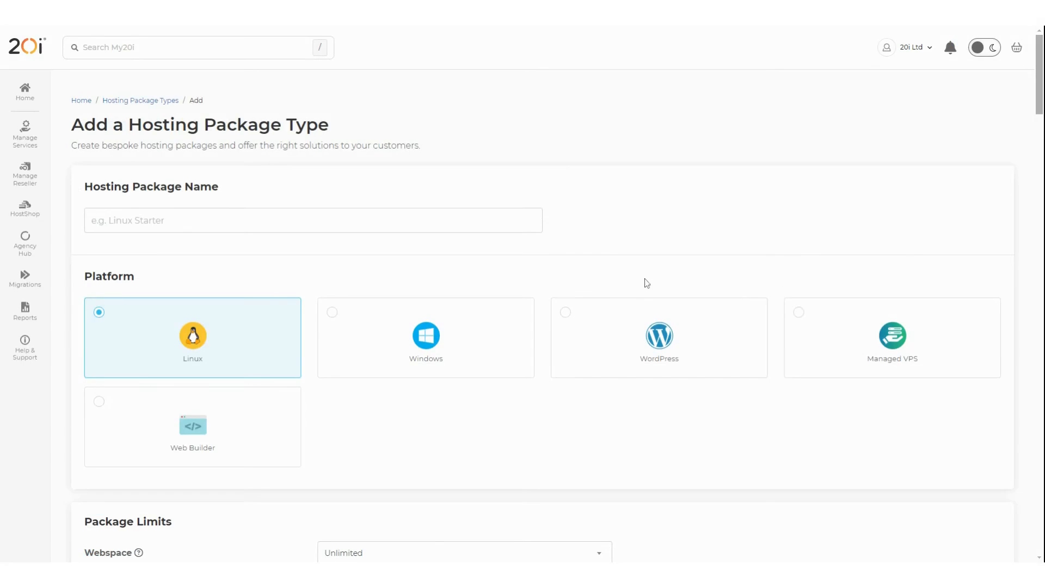
left_click(312, 220)
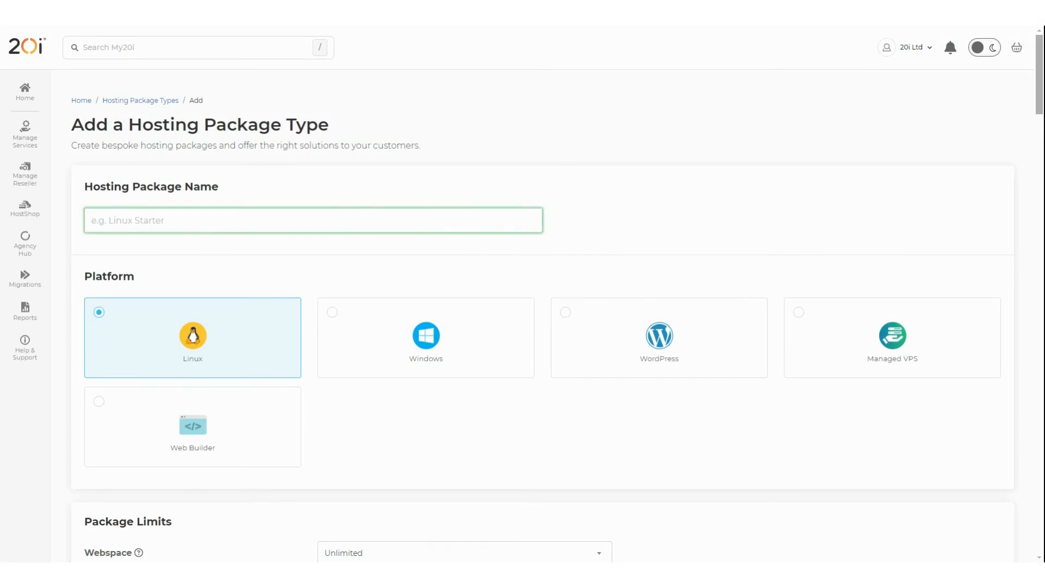
type("Tutorial")
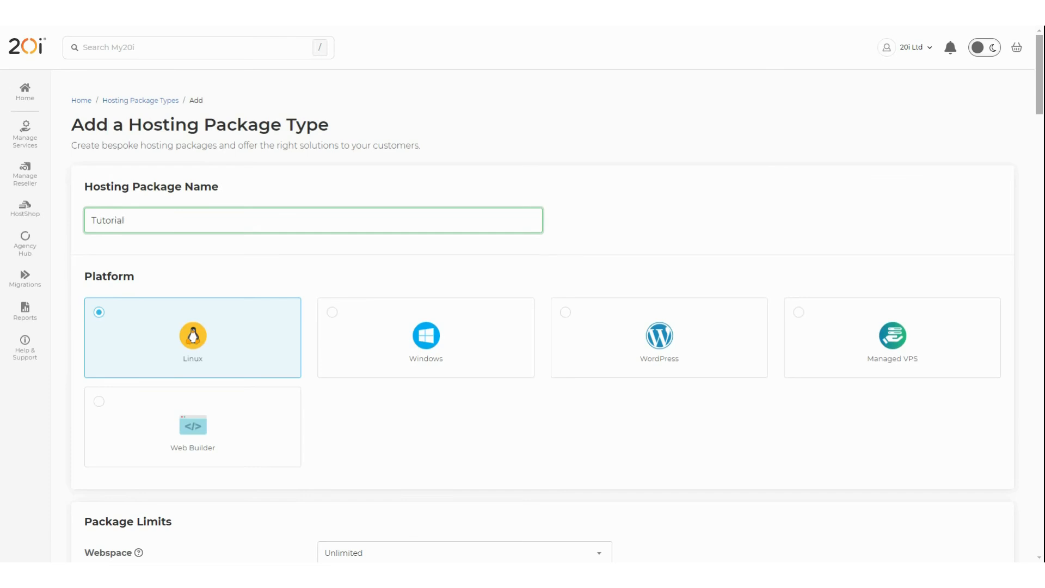
left_click(426, 337)
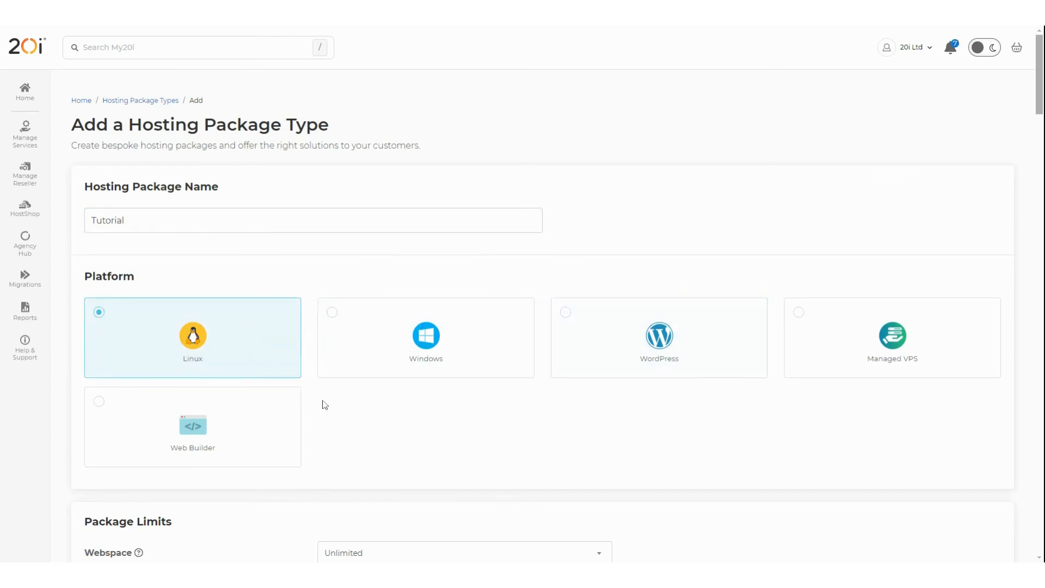
scroll("down", 3)
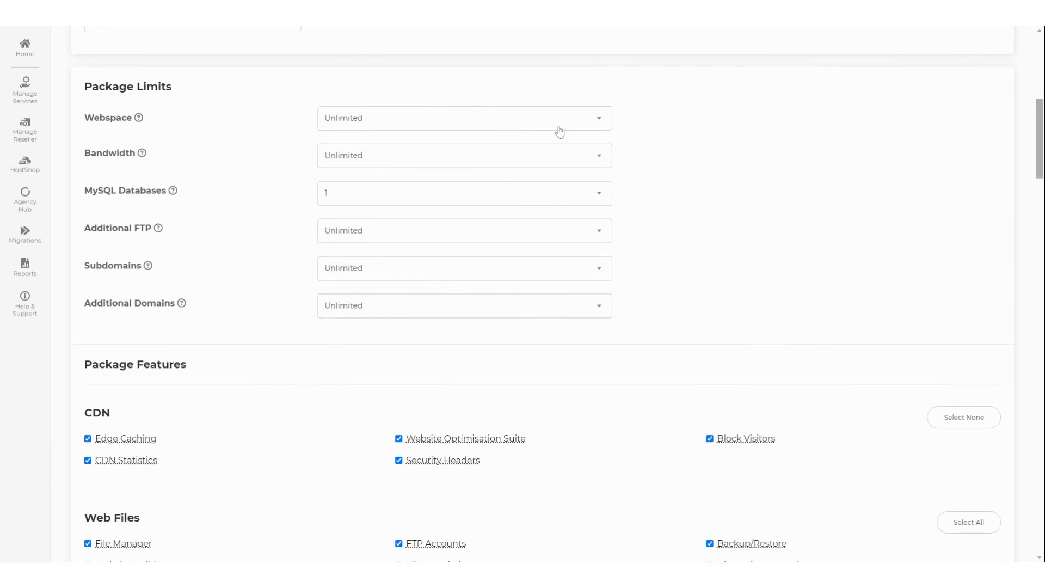
mouse_move(476, 161)
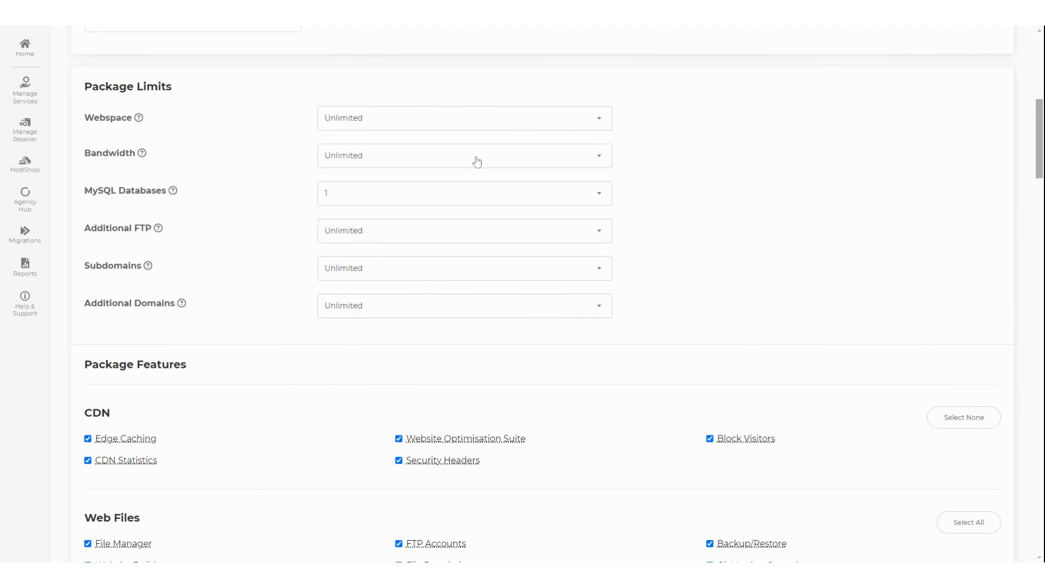
left_click(464, 193)
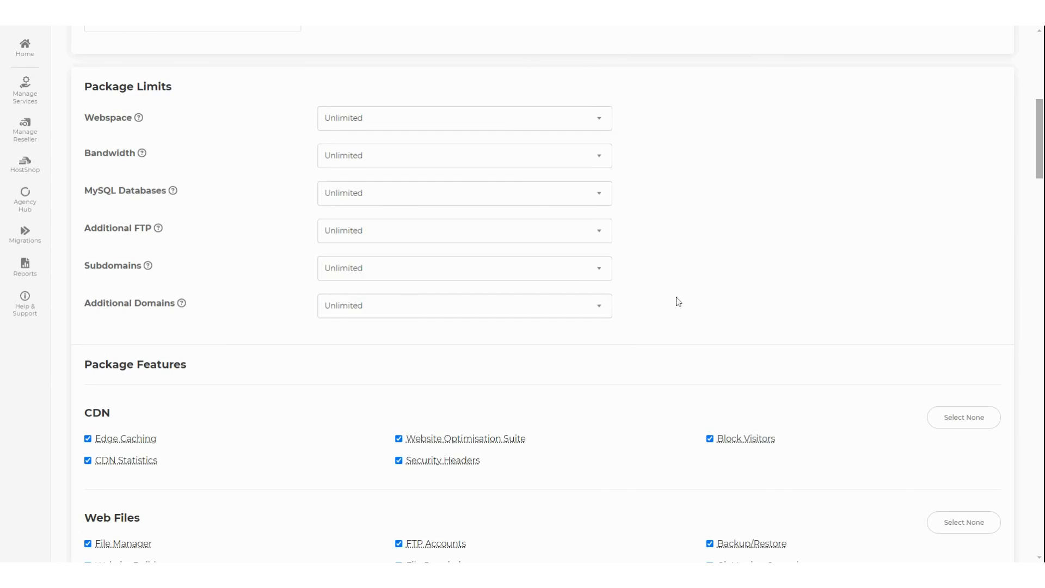
scroll("up", 3)
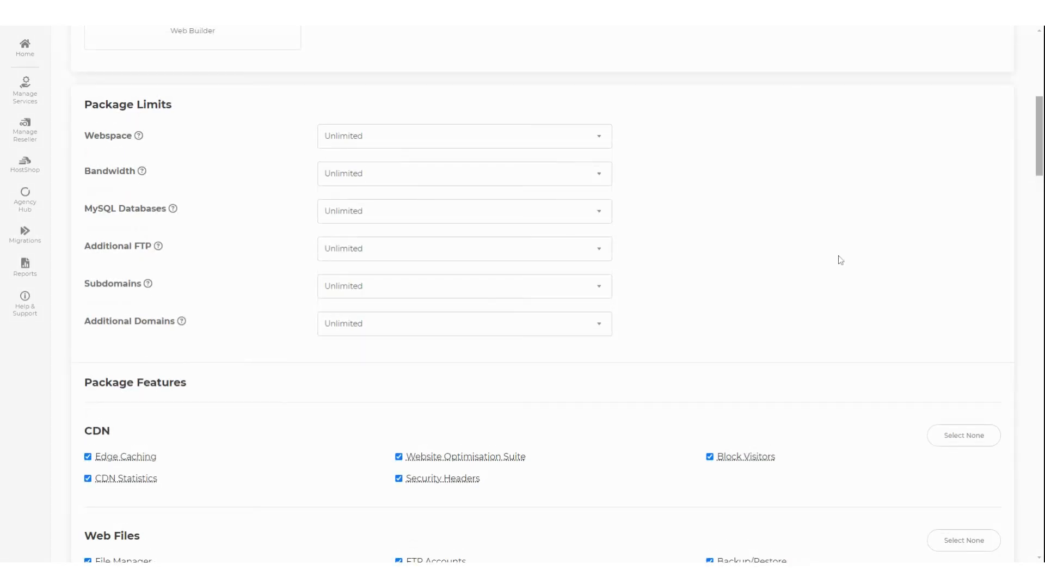
- Select None for the Security, Logs and Statistics, Side bar and General Information feature groups
scroll("down", 3)
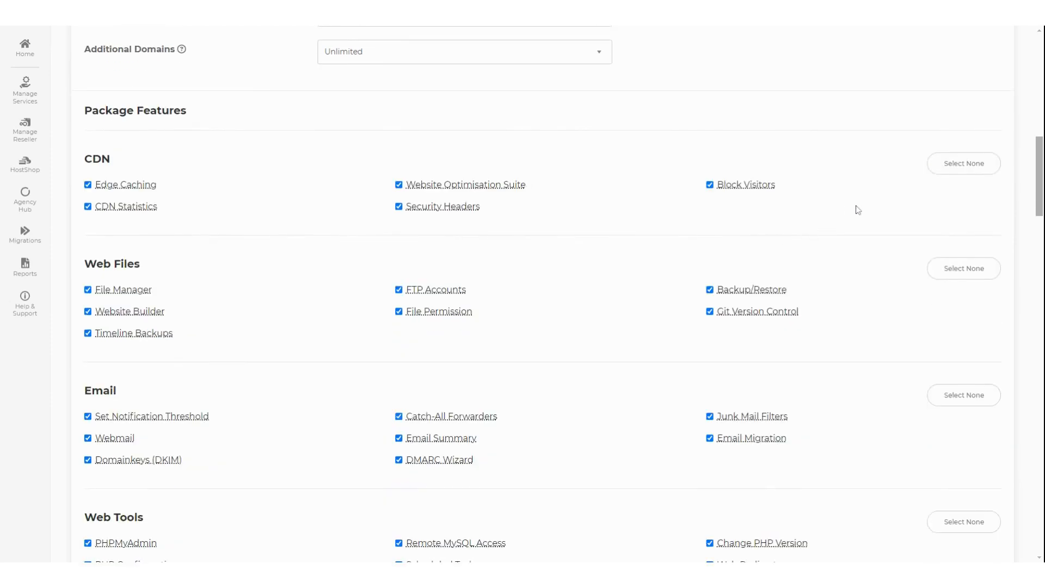
scroll("down", 3)
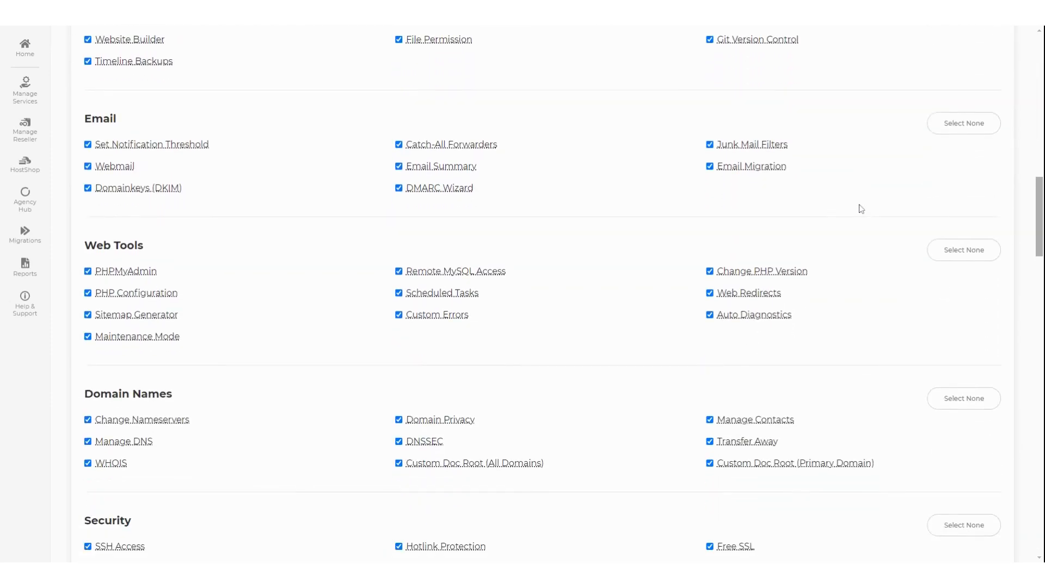
scroll("down", 3)
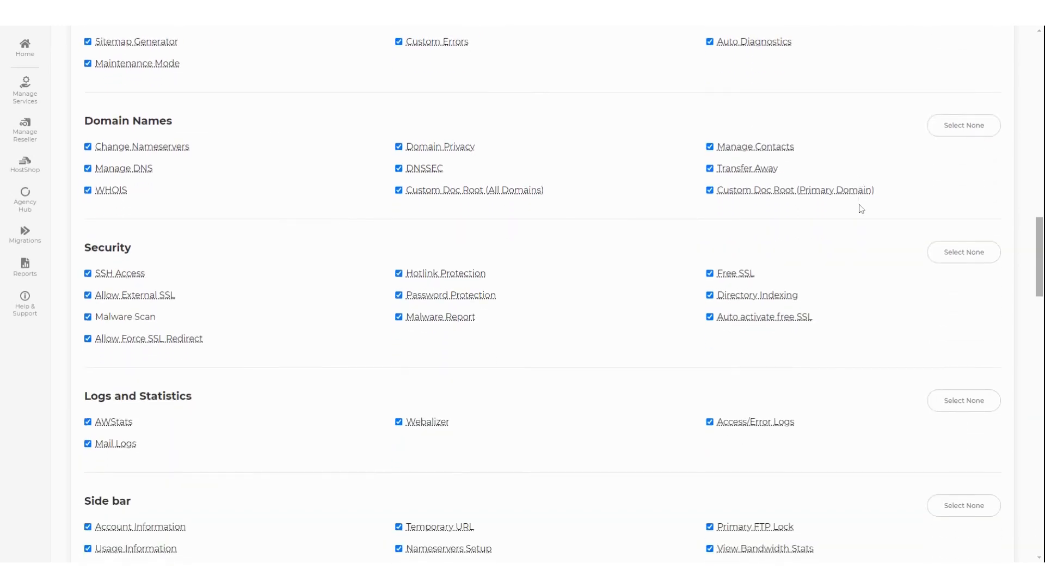
scroll("down", 3)
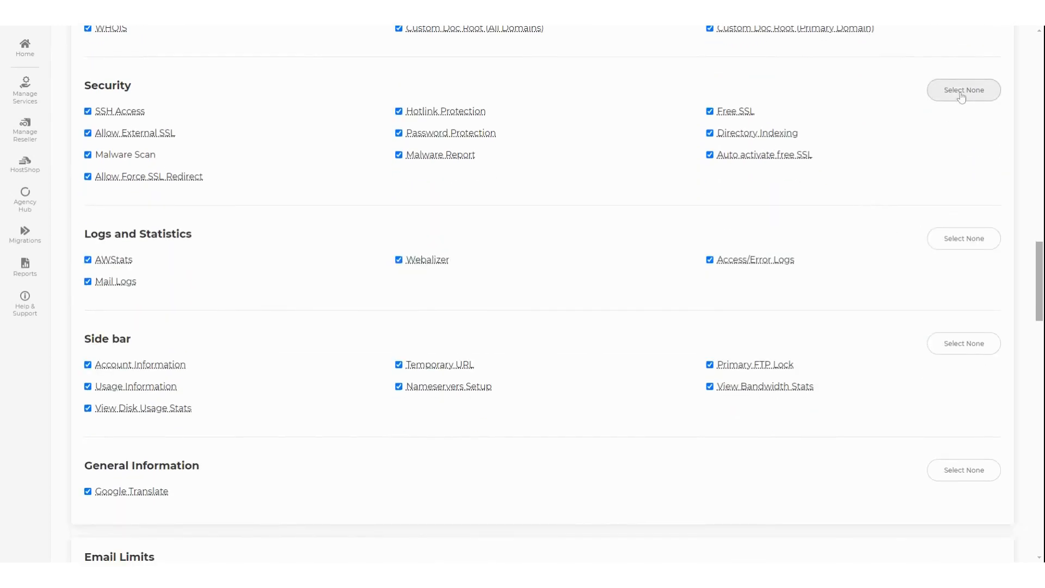
left_click(964, 90)
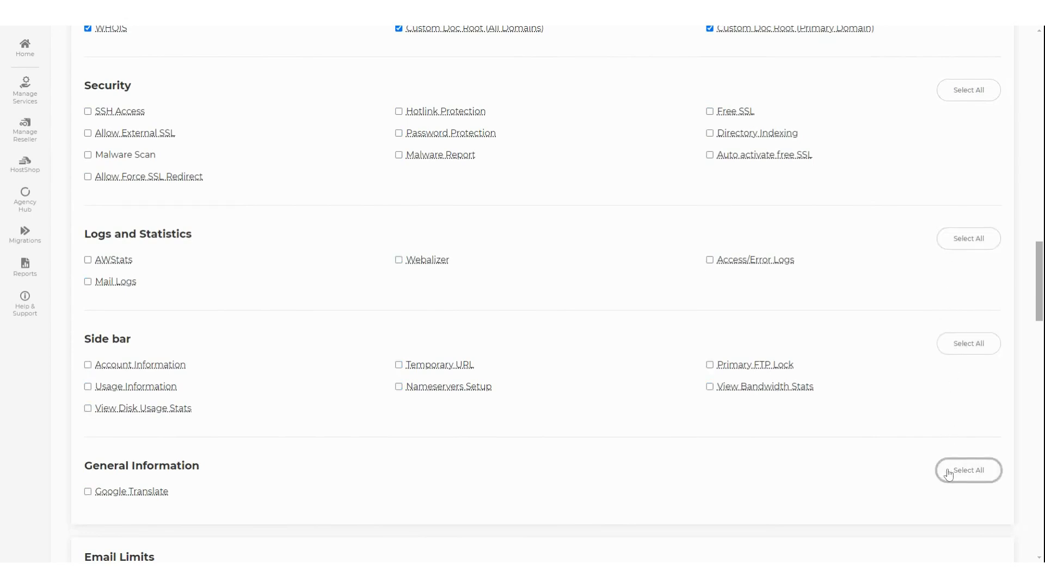
mouse_move(875, 462)
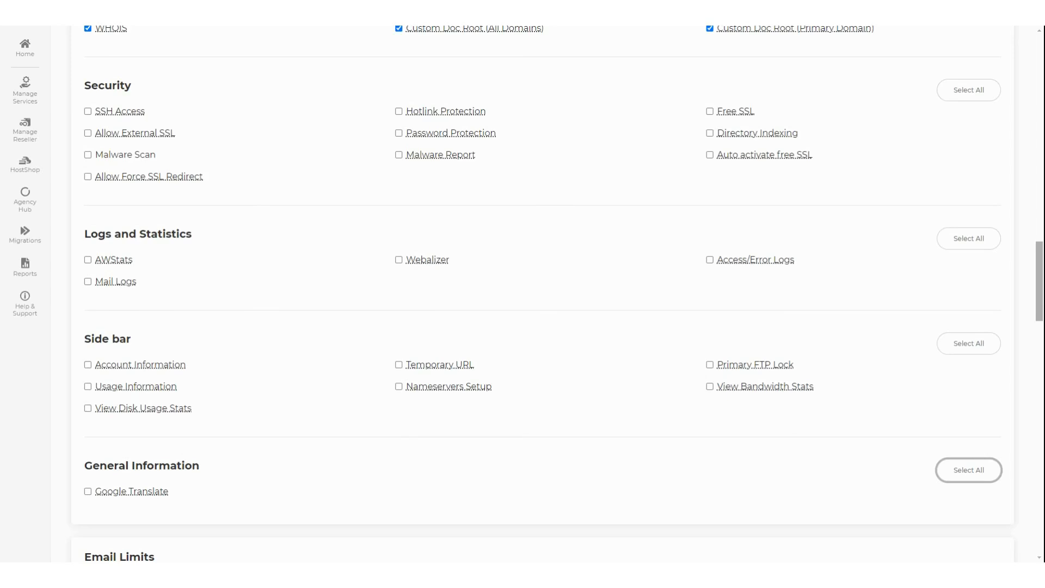
scroll("down", 3)
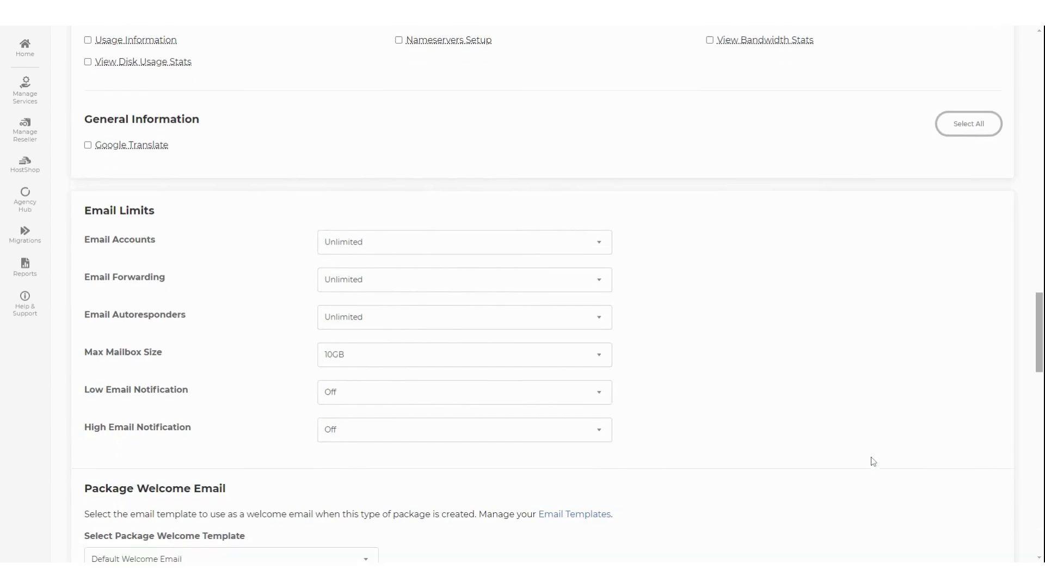
- Set Max Mailbox Size to 7GB, leaving other email limits unlimited
left_click(464, 241)
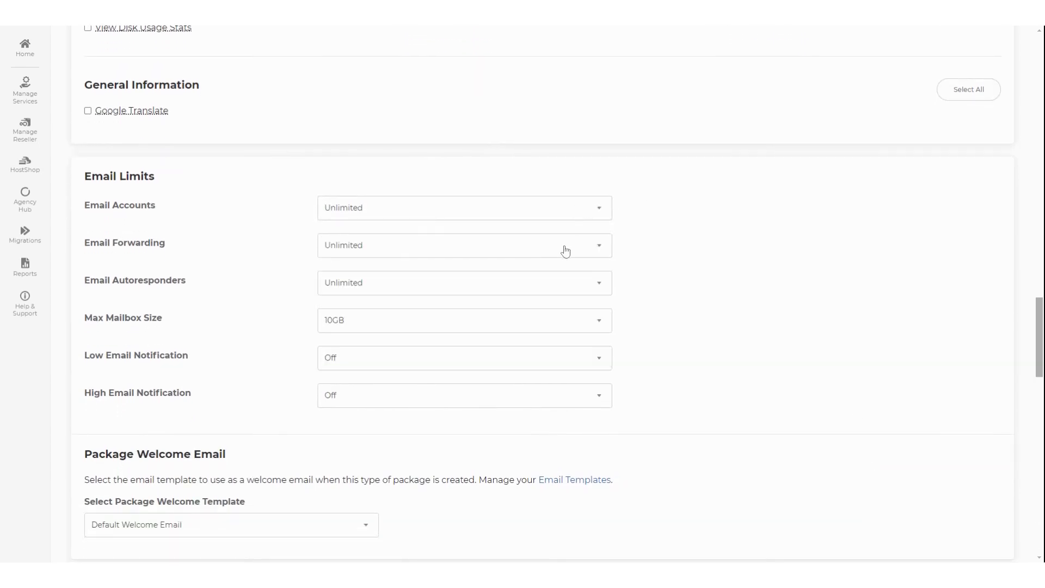
left_click(464, 320)
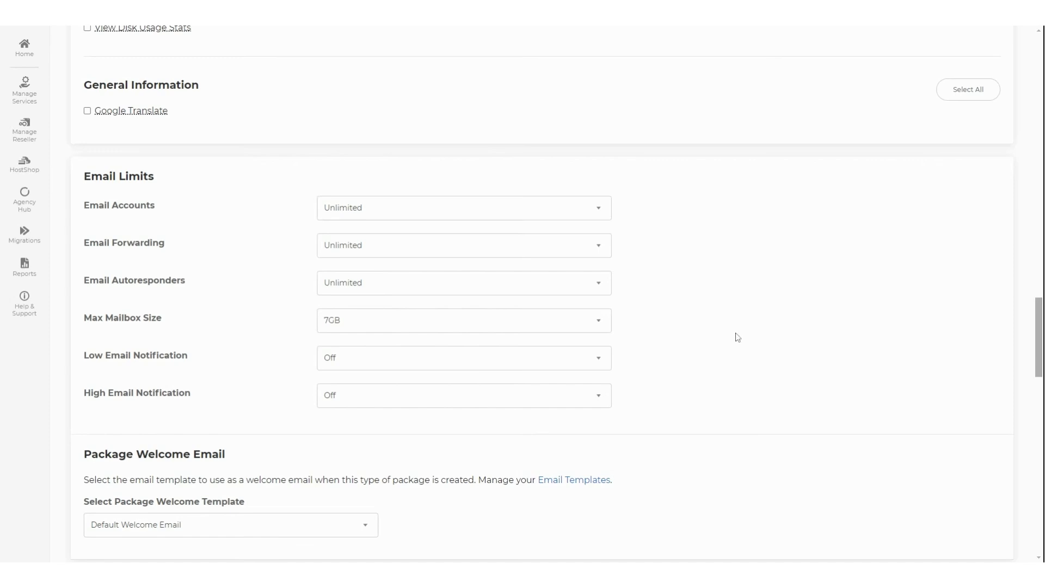
scroll("down", 3)
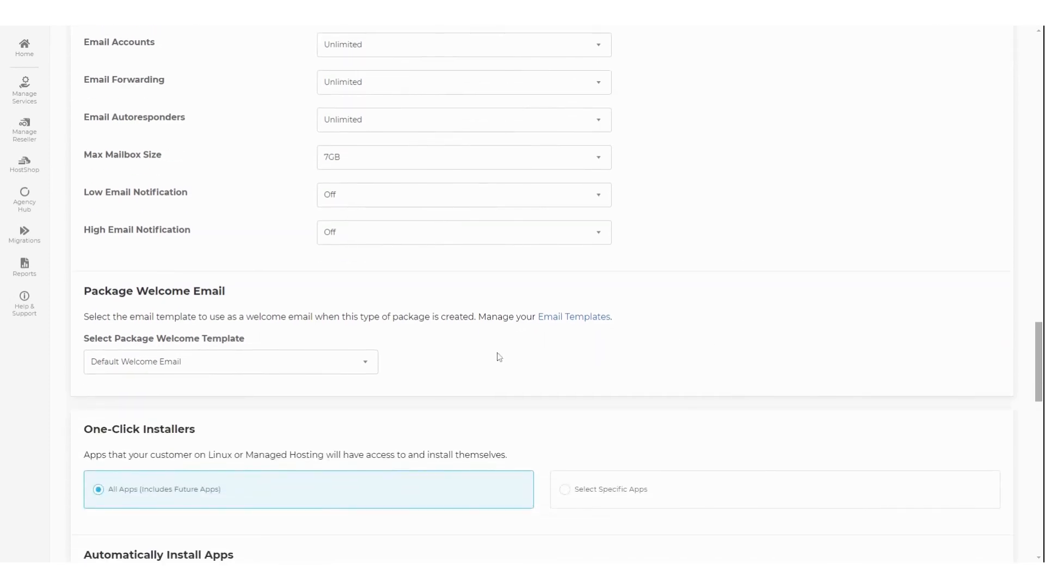
left_click(230, 362)
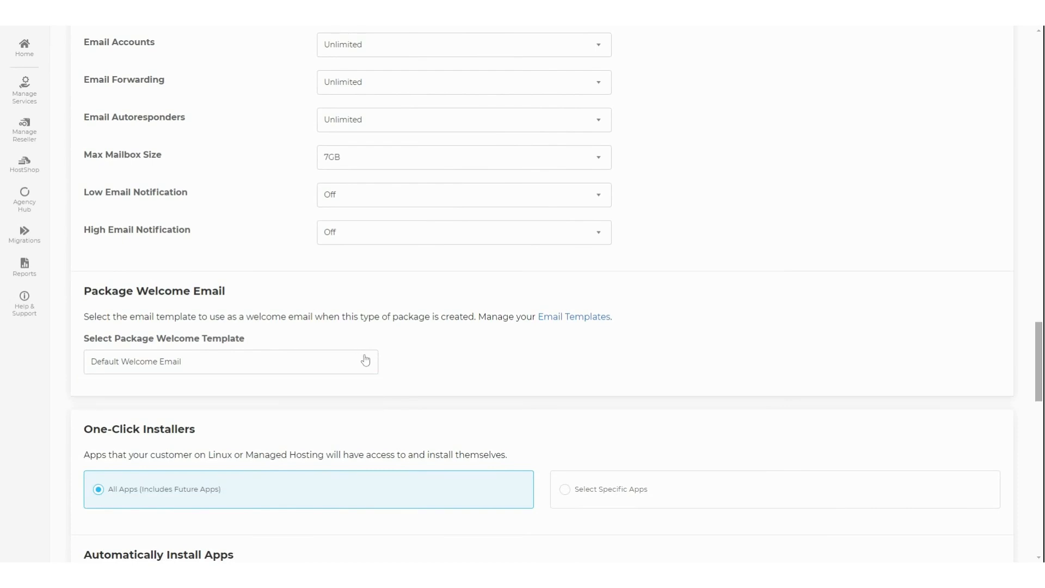
scroll("down", 3)
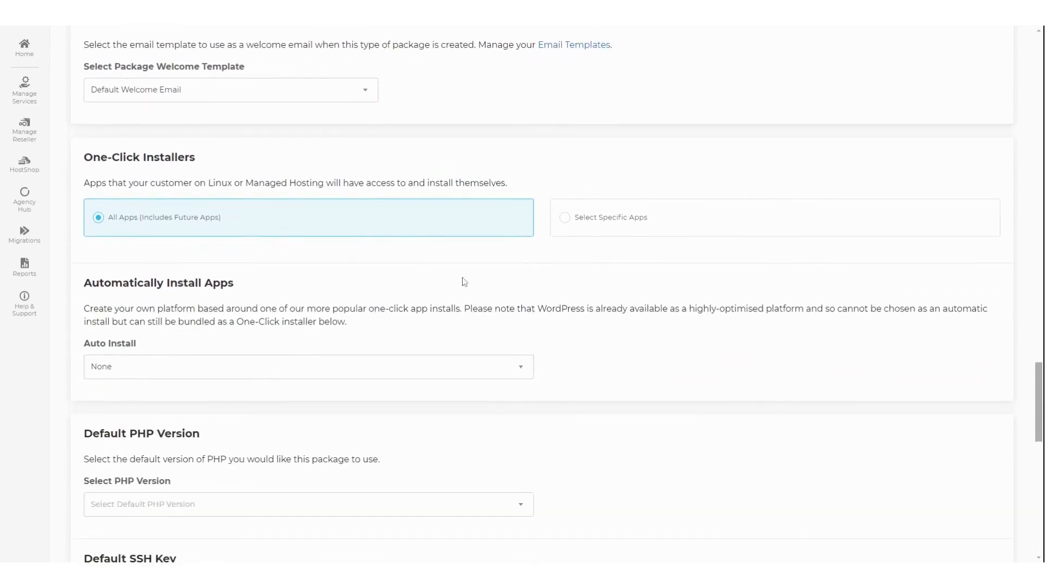
mouse_move(439, 275)
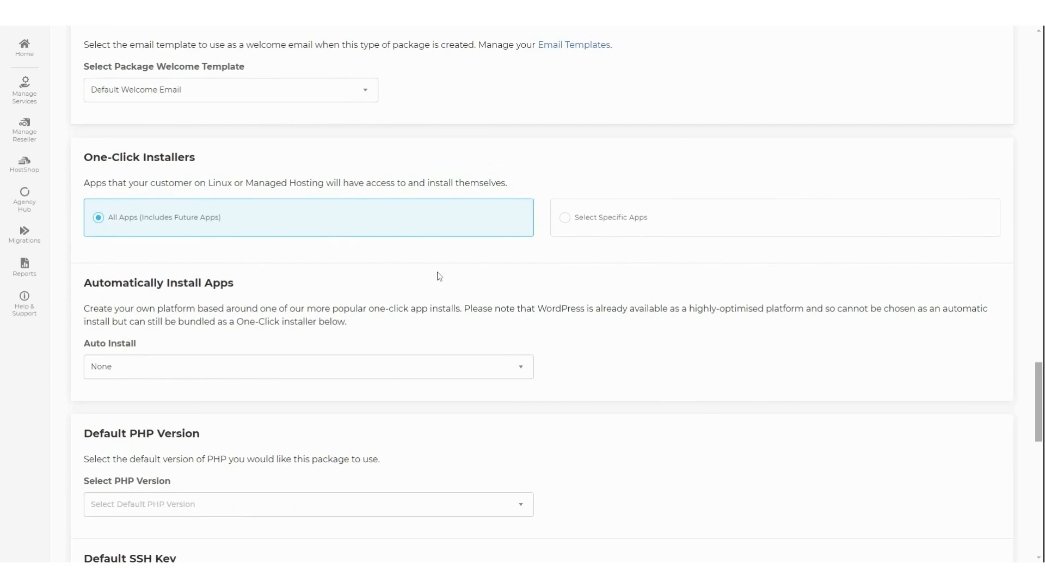
mouse_move(280, 228)
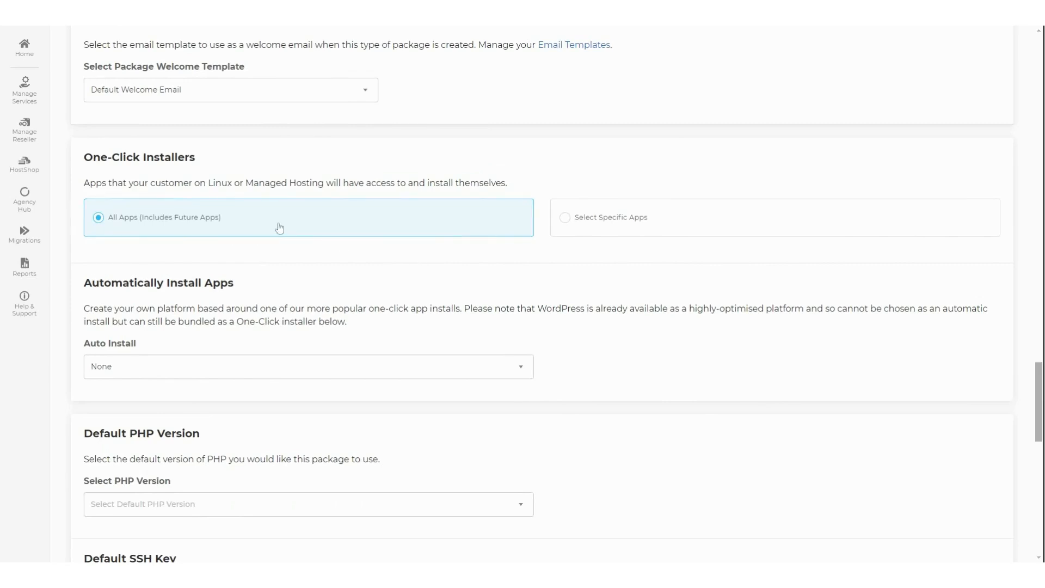
- Keep All Apps available and choose b2evolution as the auto-install app, with PHP 8.1 default
left_click(565, 218)
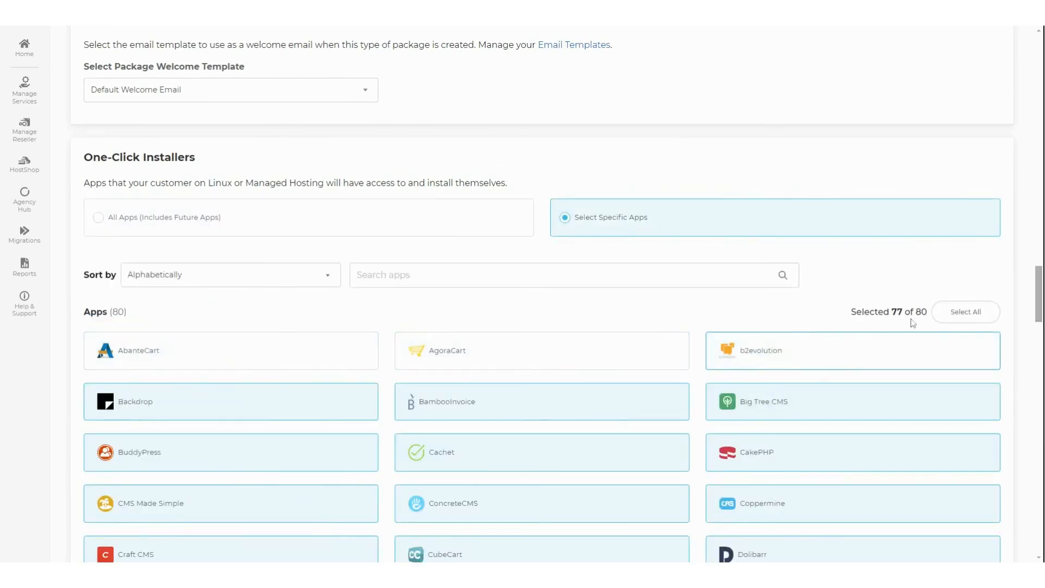
left_click(99, 216)
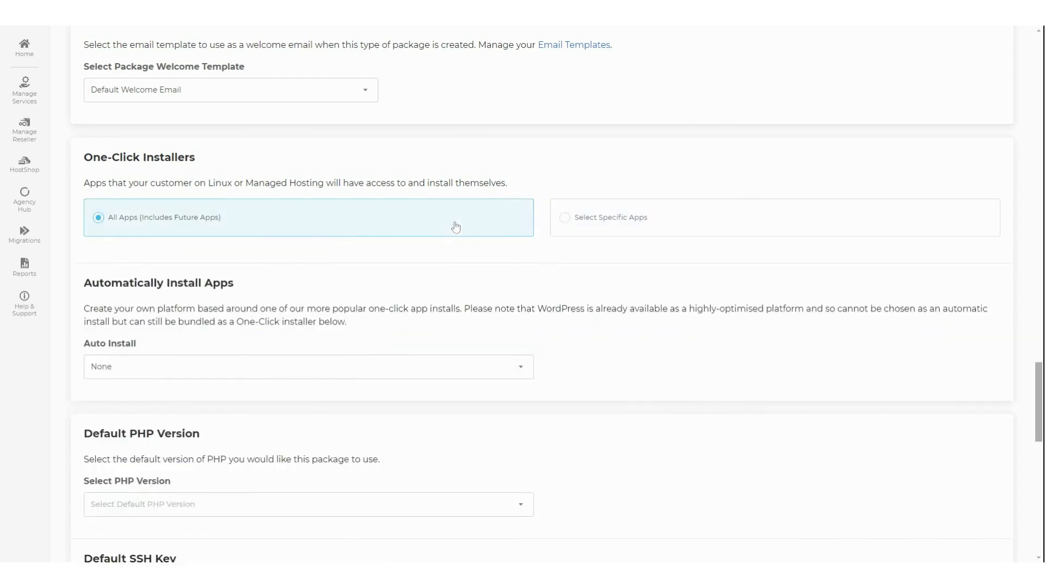
left_click(308, 366)
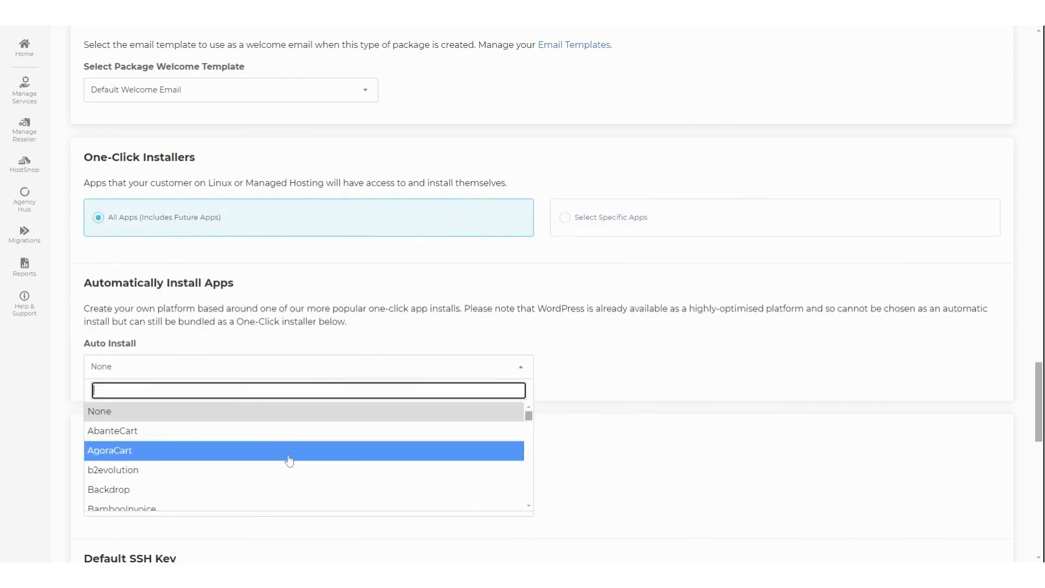
left_click(113, 471)
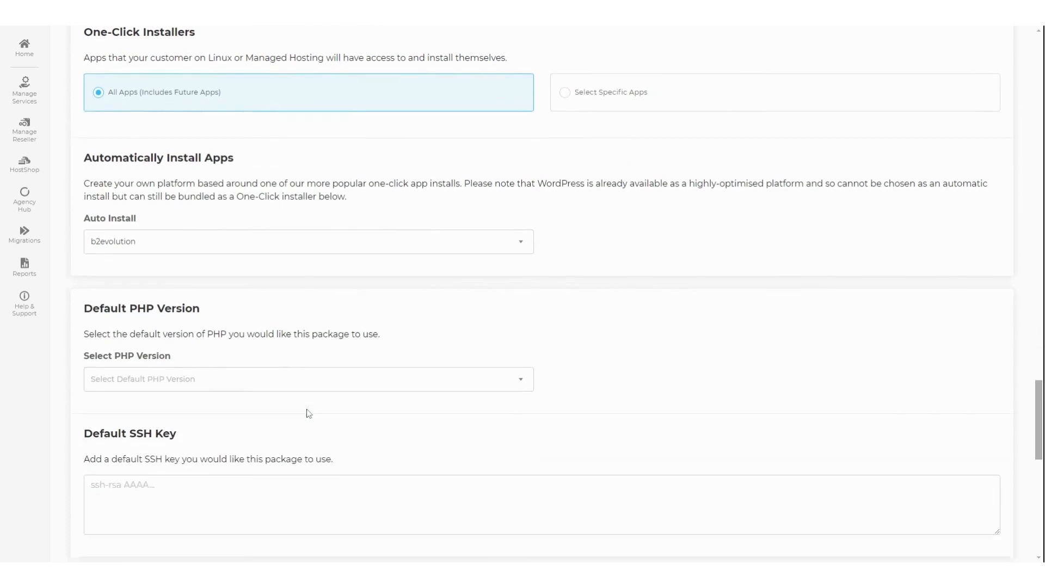
scroll("down", 3)
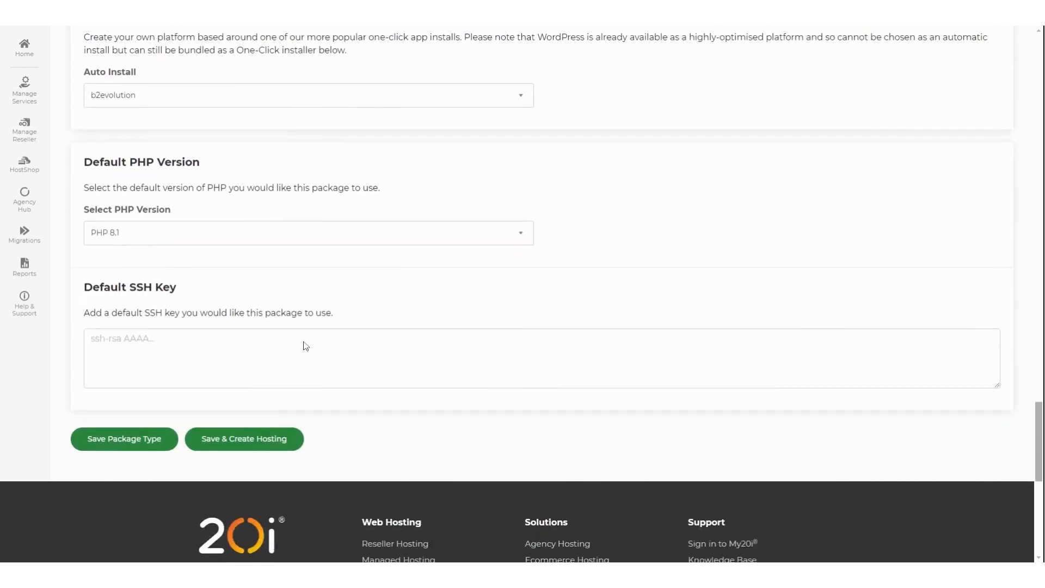
scroll("up", 3)
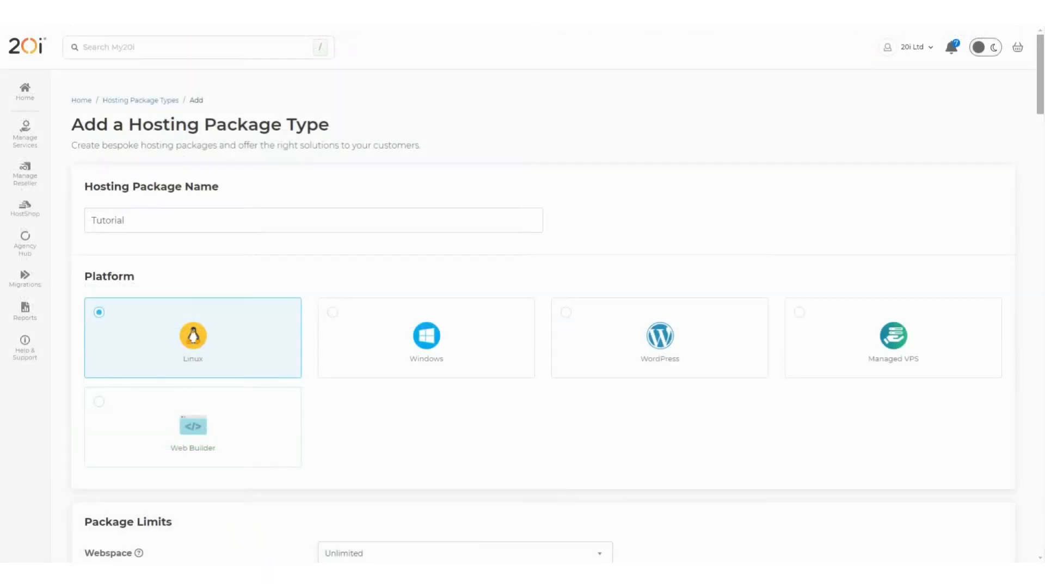
mouse_move(619, 324)
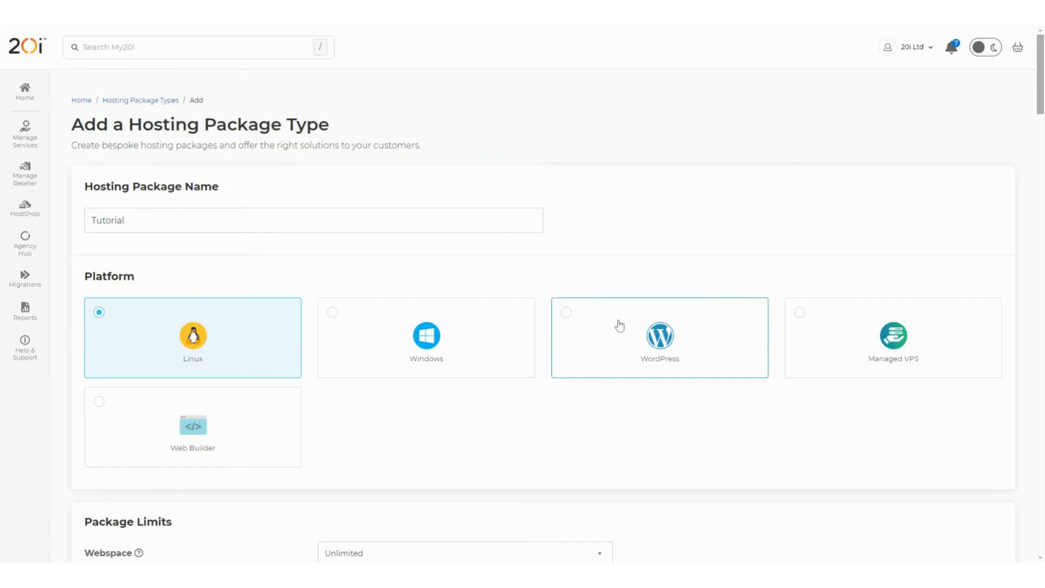
- Choose the WordPress platform and the mydomain.uk WordPress blueprint for the package
left_click(659, 336)
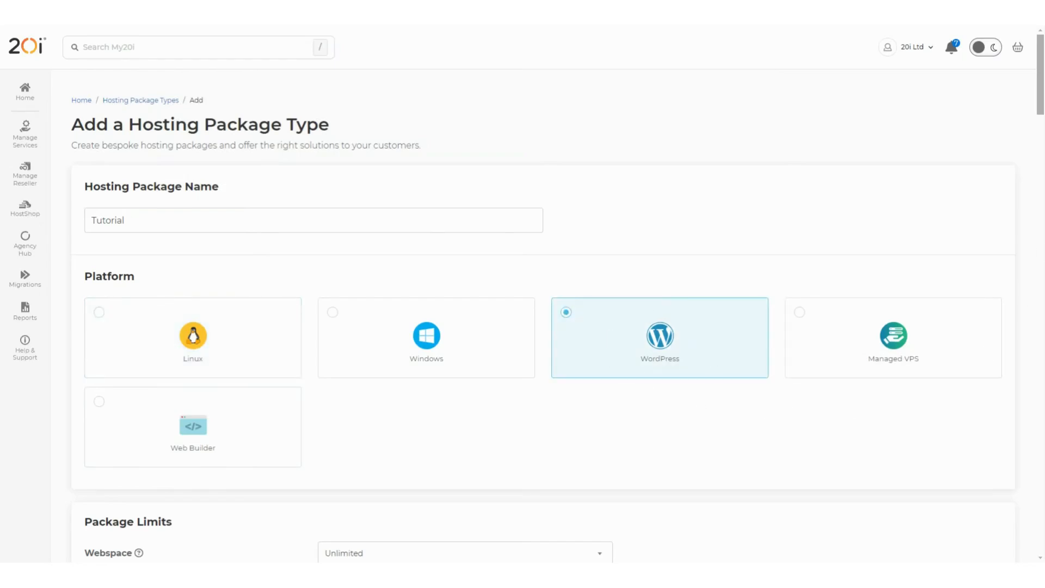
scroll("down", 3)
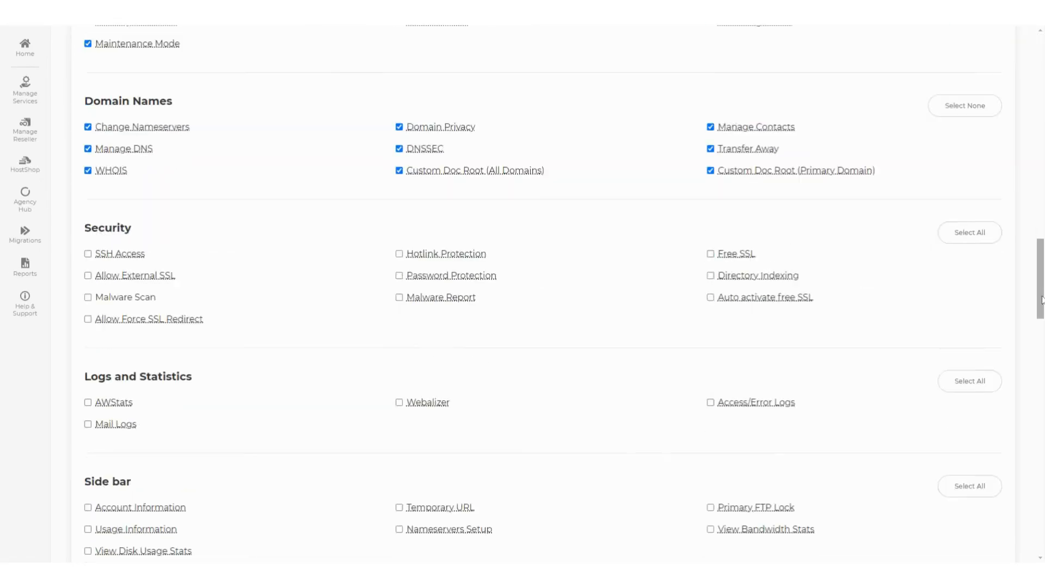
scroll("up", 3)
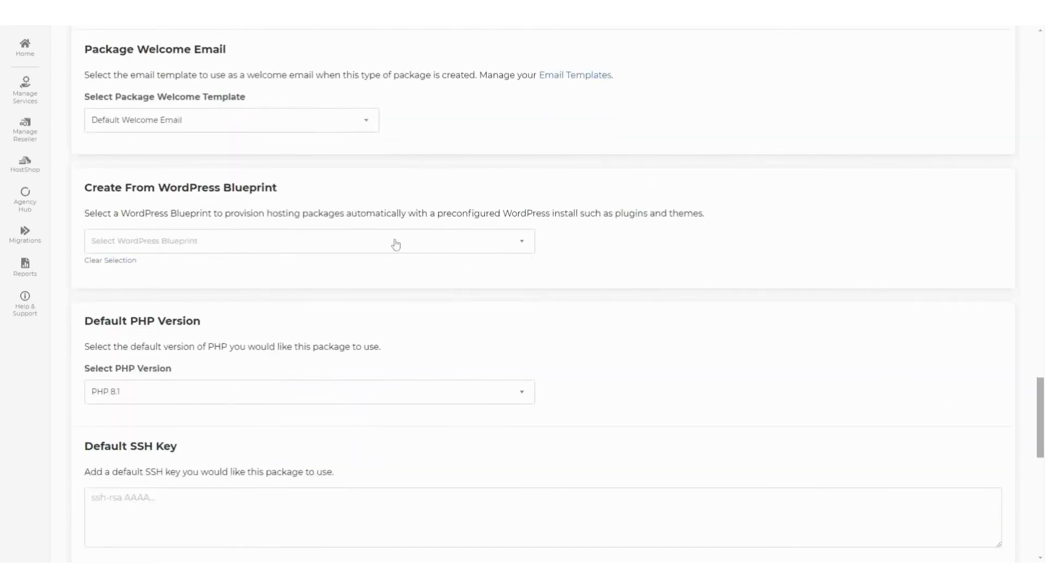
left_click(308, 241)
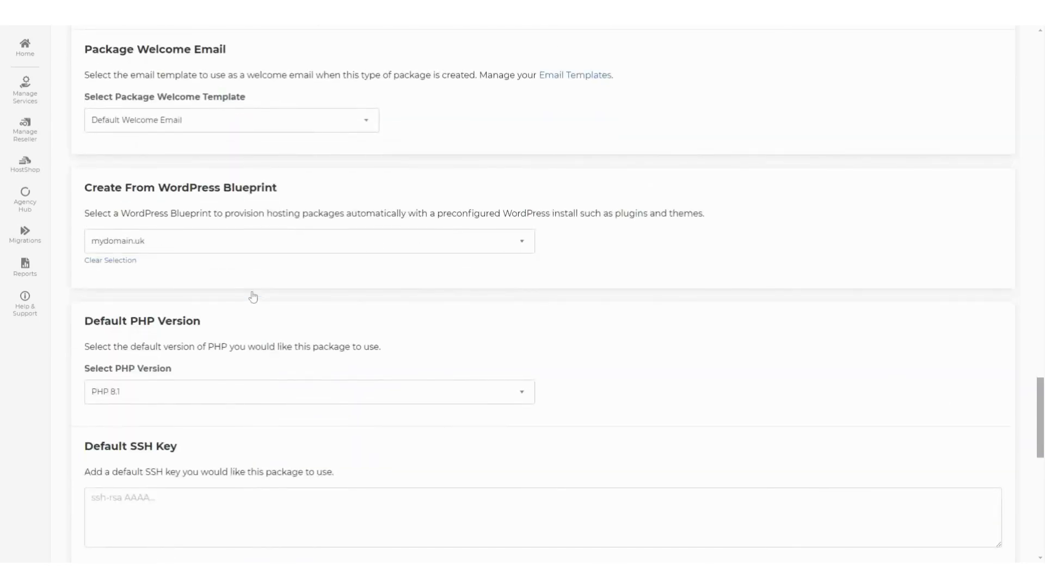
mouse_move(676, 307)
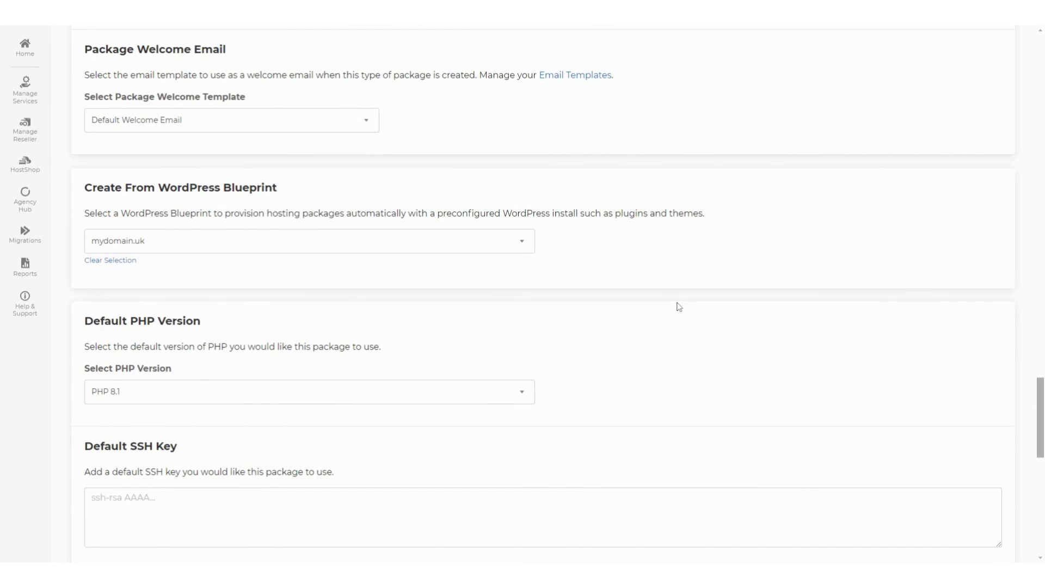
mouse_move(693, 307)
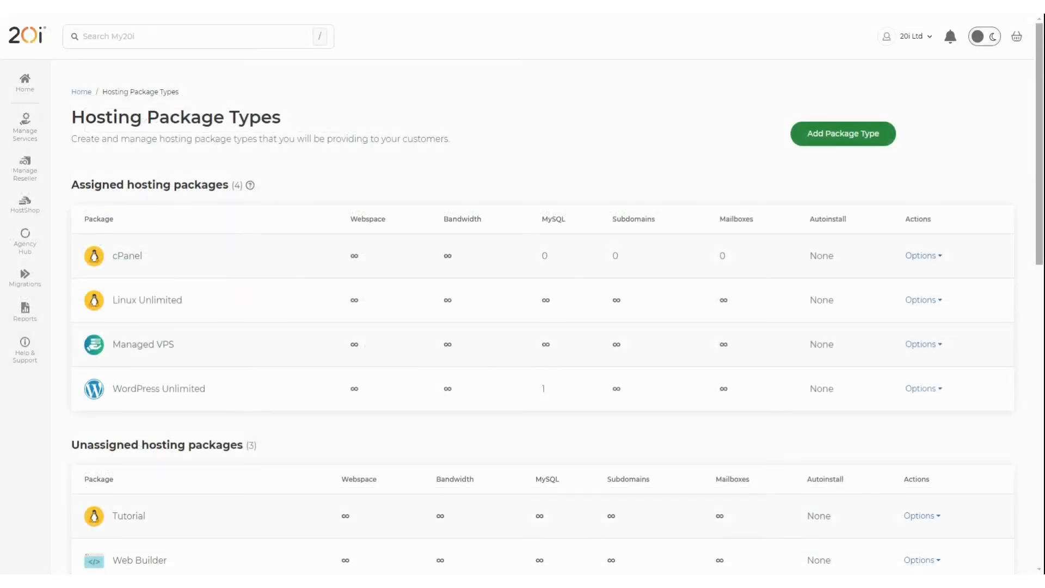
mouse_move(1030, 157)
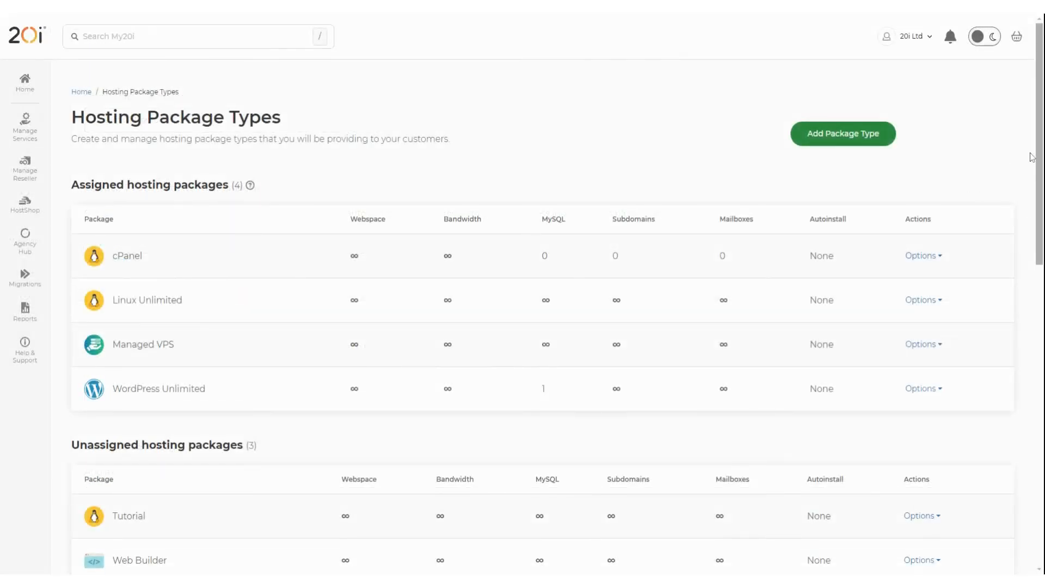
- Show the Options menu for Tutorial in the Unassigned hosting packages table
scroll("down", 3)
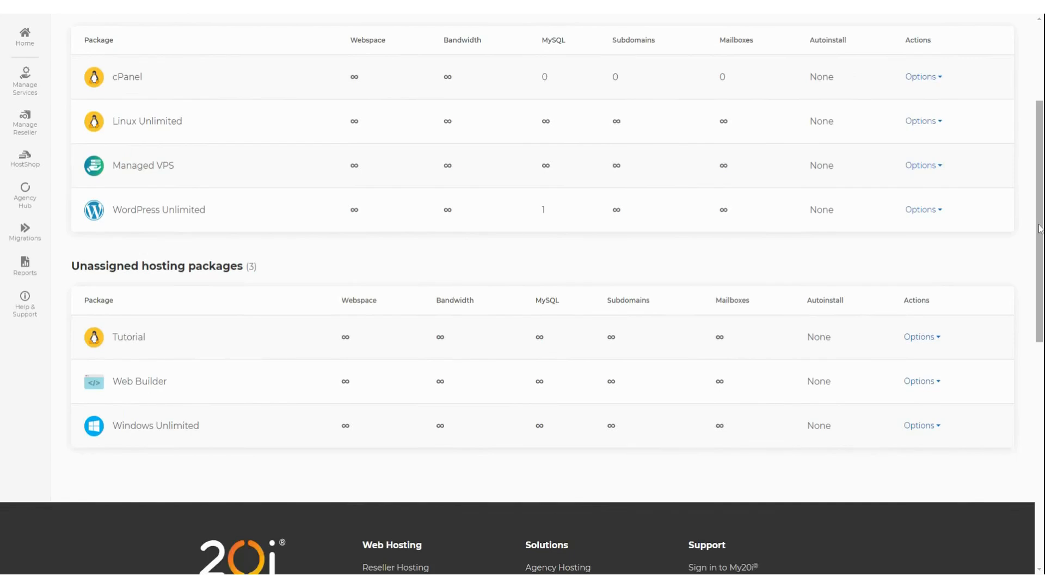
left_click(922, 336)
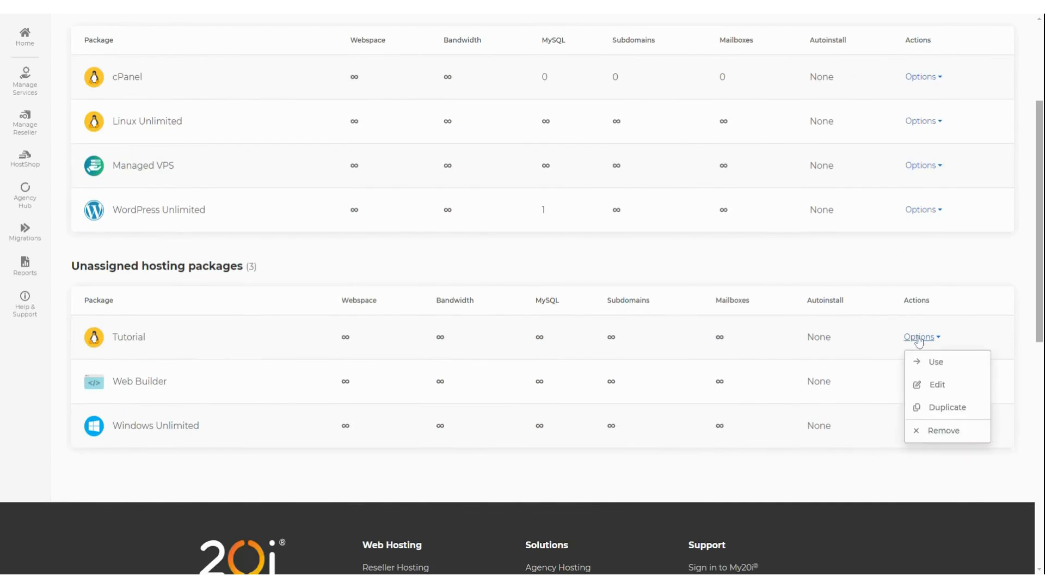
mouse_move(966, 390)
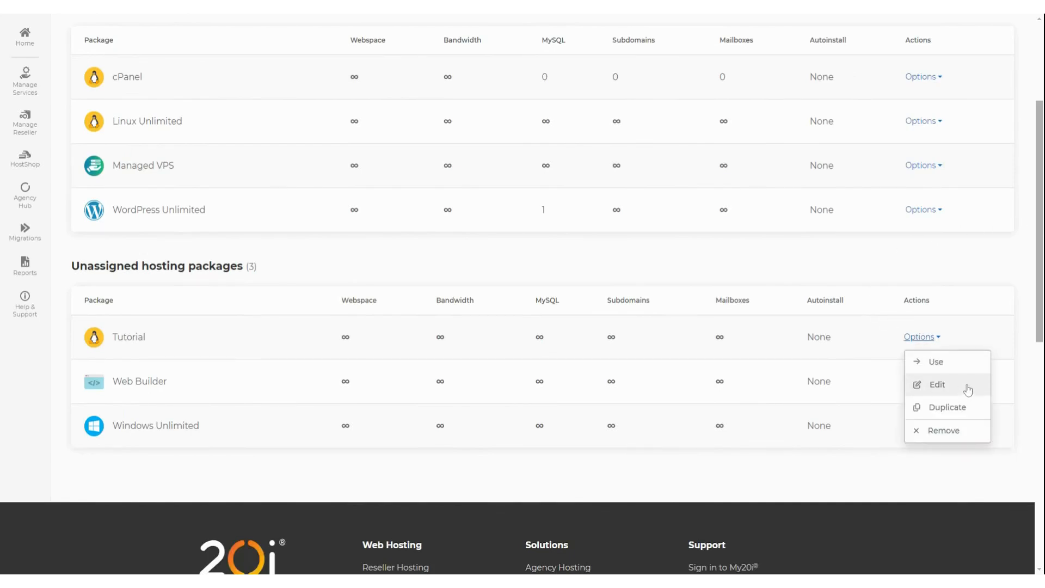
- Edit the Tutorial package type and review its settings down the Edit Package Type page
left_click(936, 385)
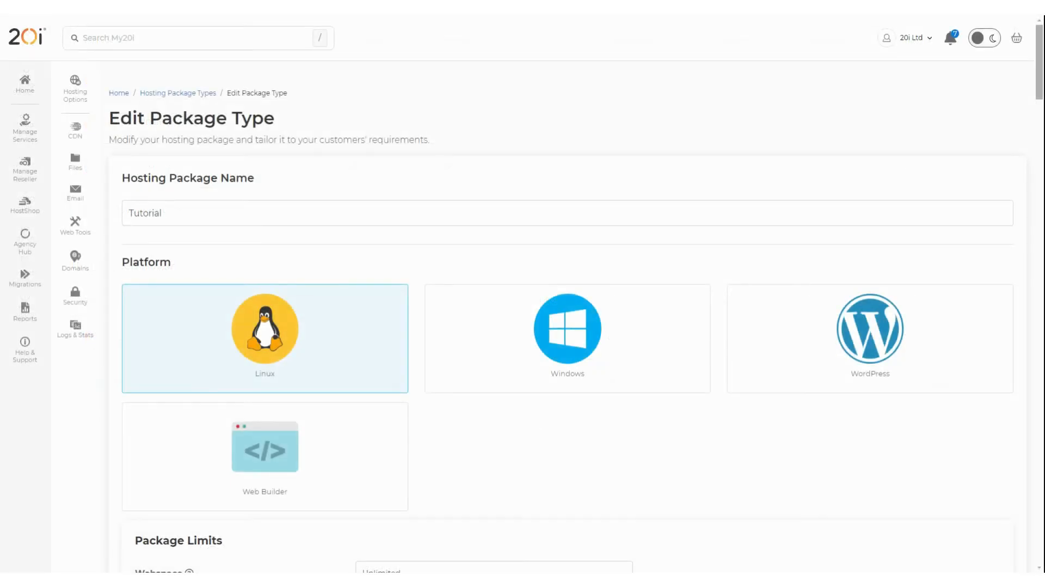
scroll("down", 3)
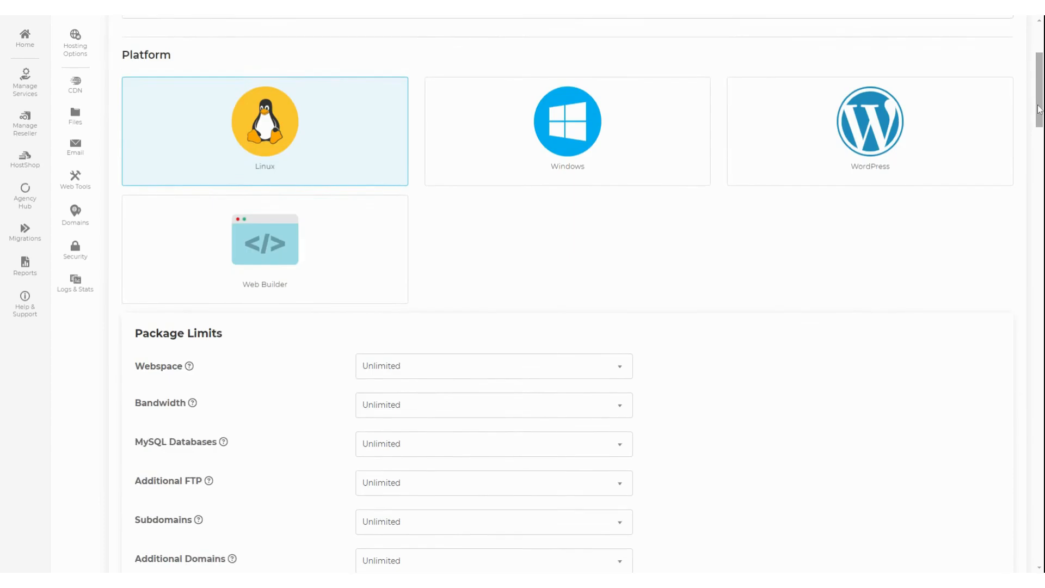
scroll("down", 3)
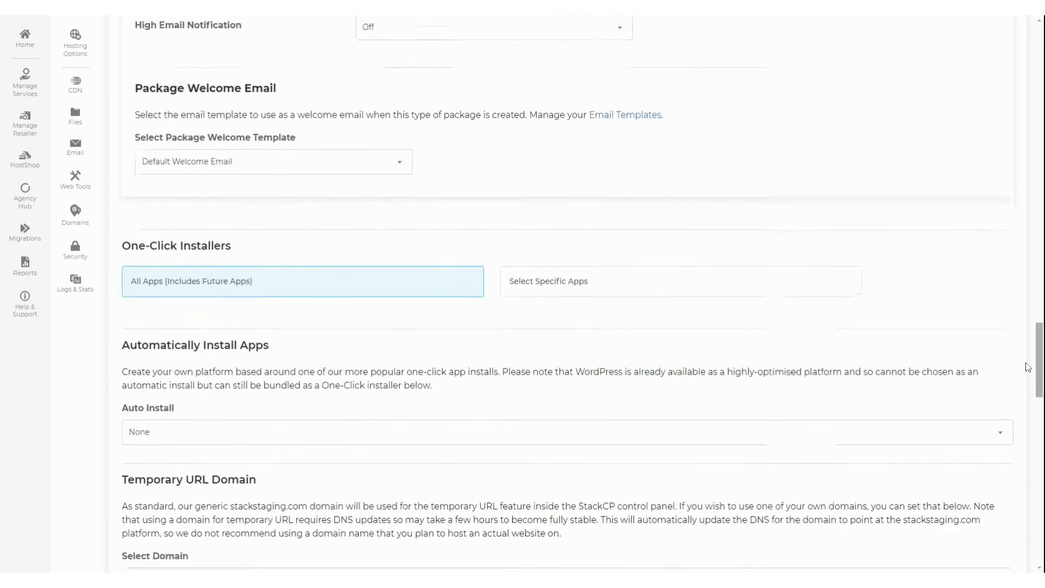
scroll("down", 3)
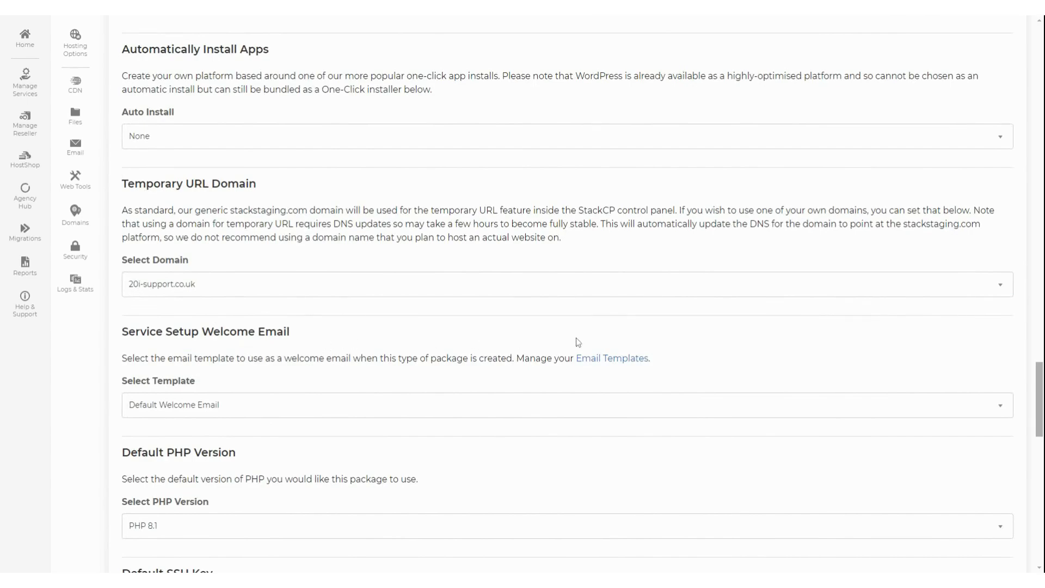
- Tick Synchronise package type and save the Tutorial changes
scroll("down", 3)
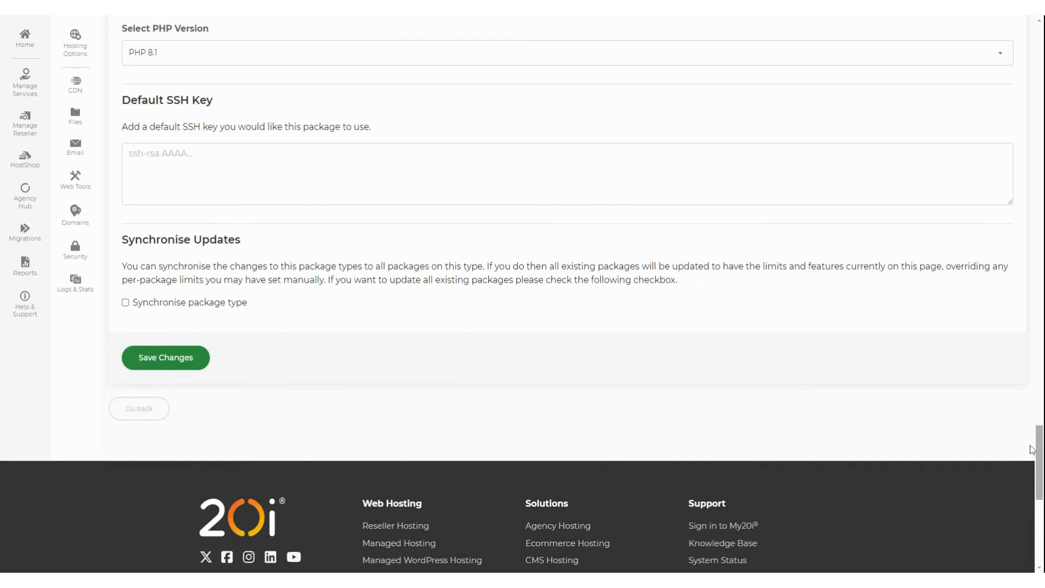
mouse_move(302, 265)
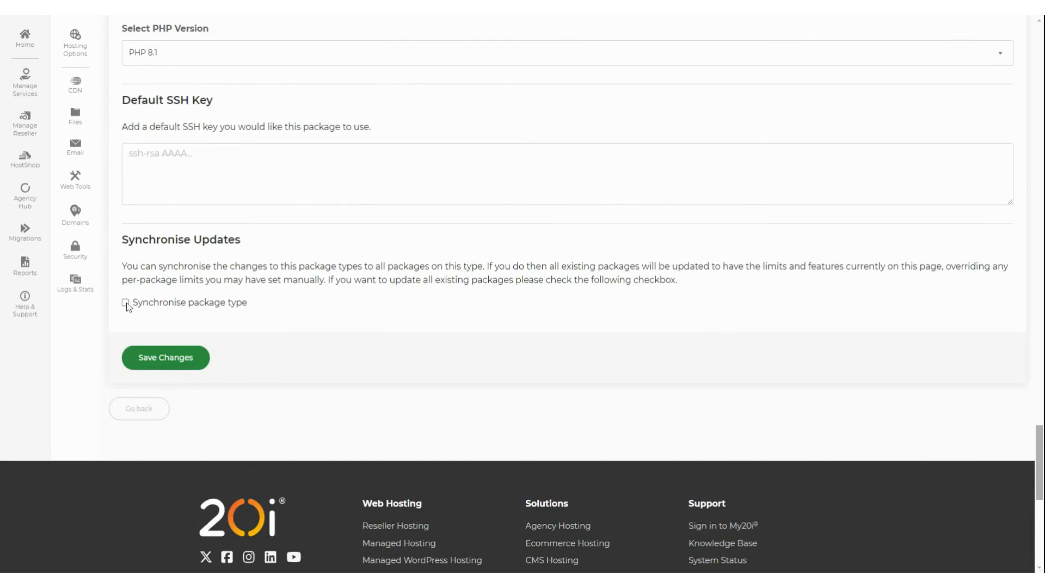
left_click(125, 301)
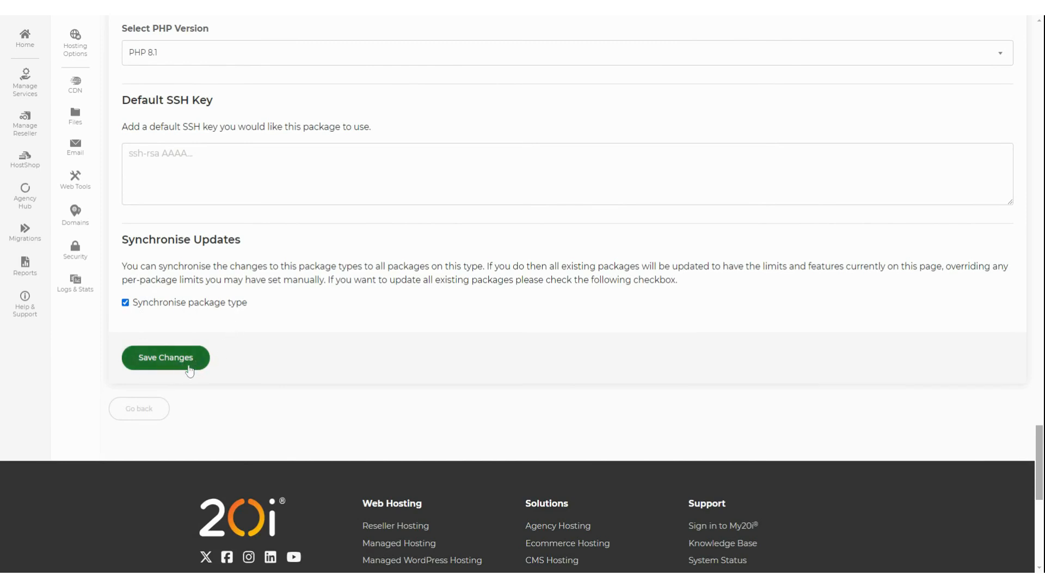
mouse_move(352, 316)
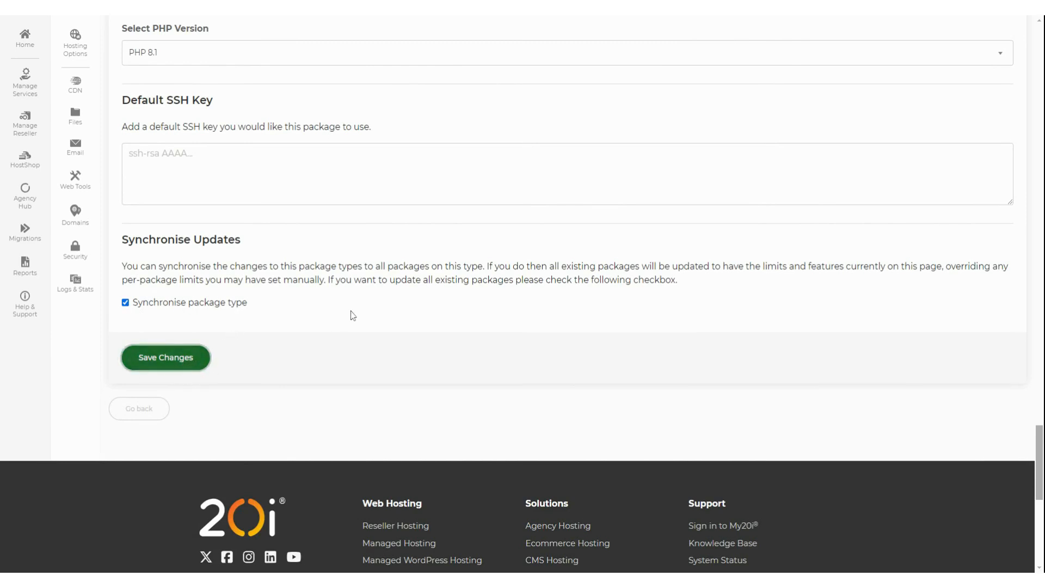
left_click(166, 357)
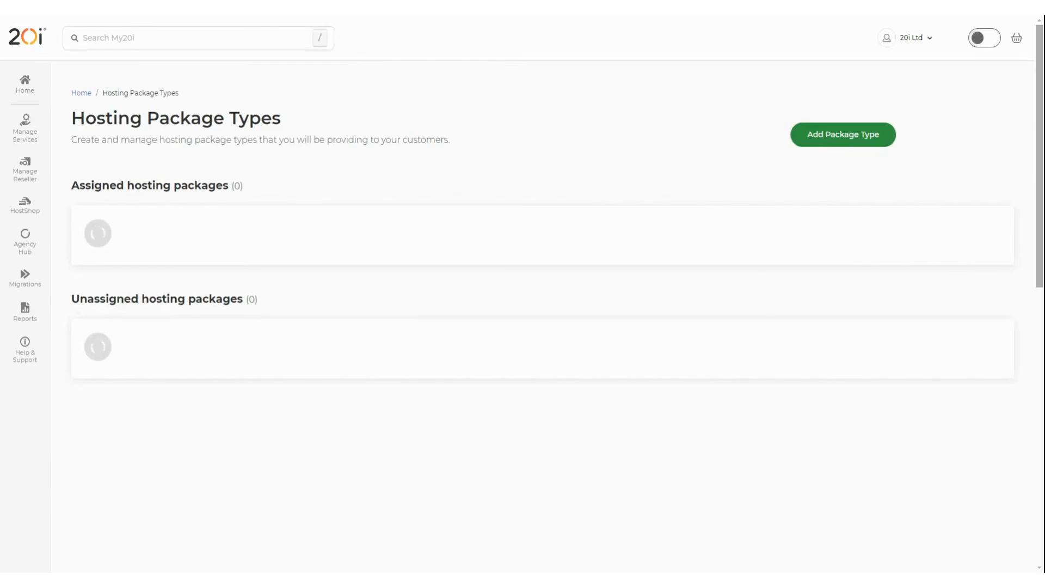